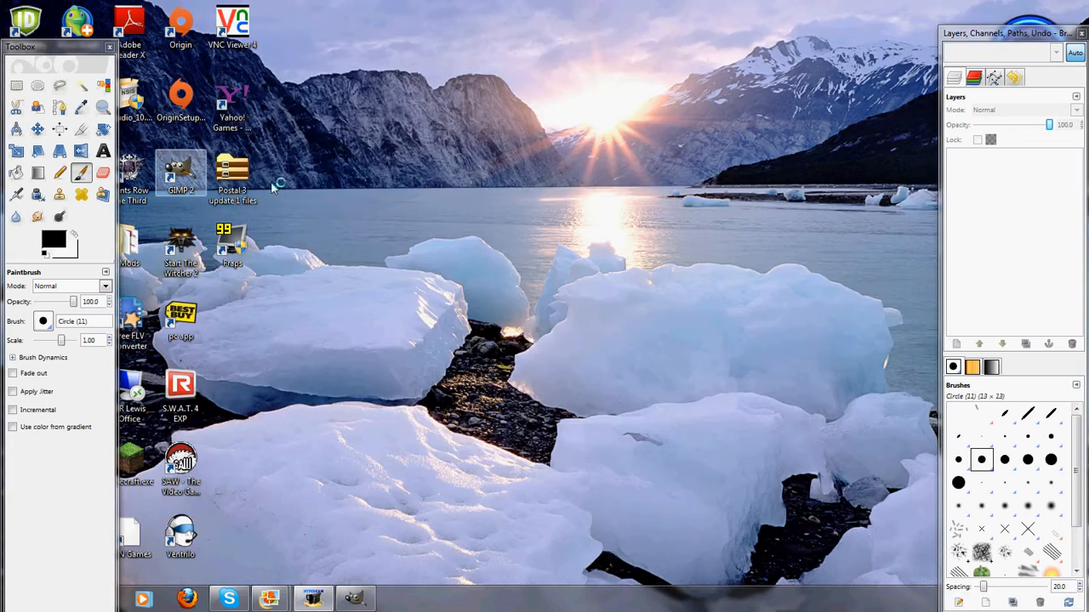
mouse_move(290, 466)
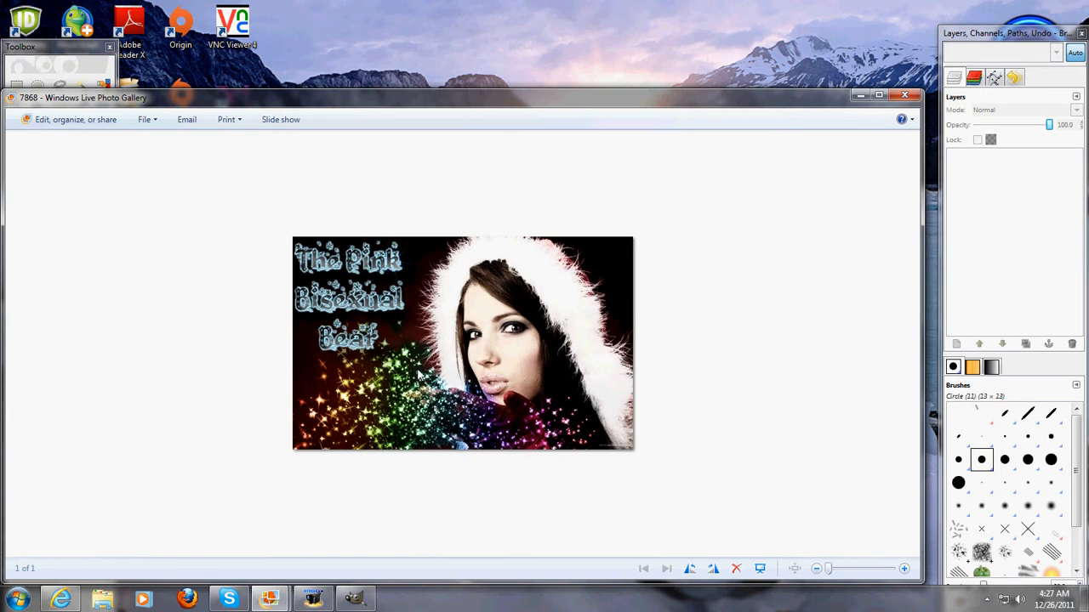
mouse_move(354, 395)
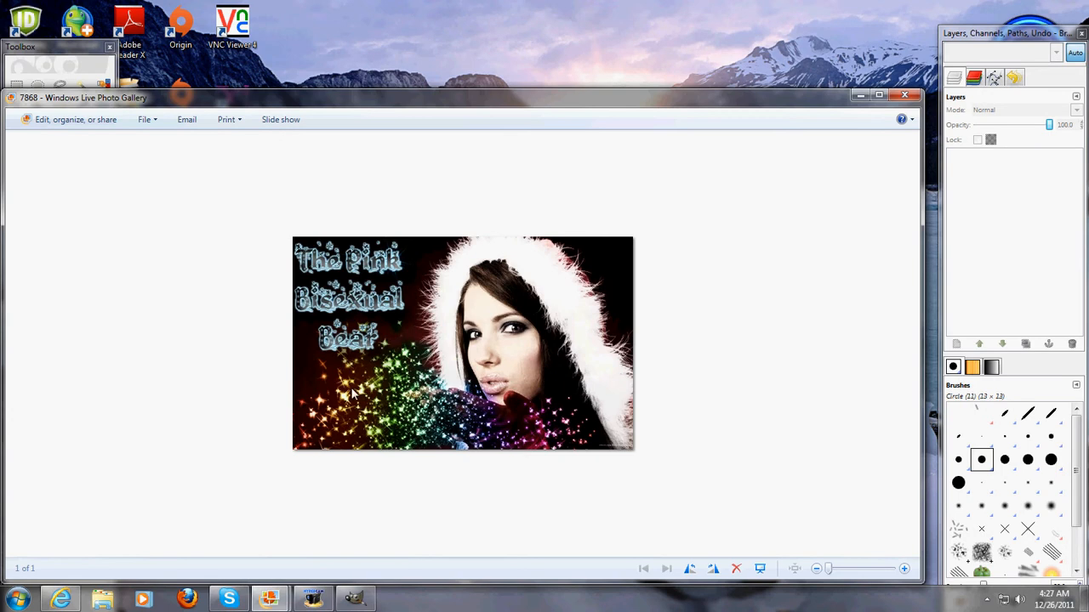
mouse_move(536, 235)
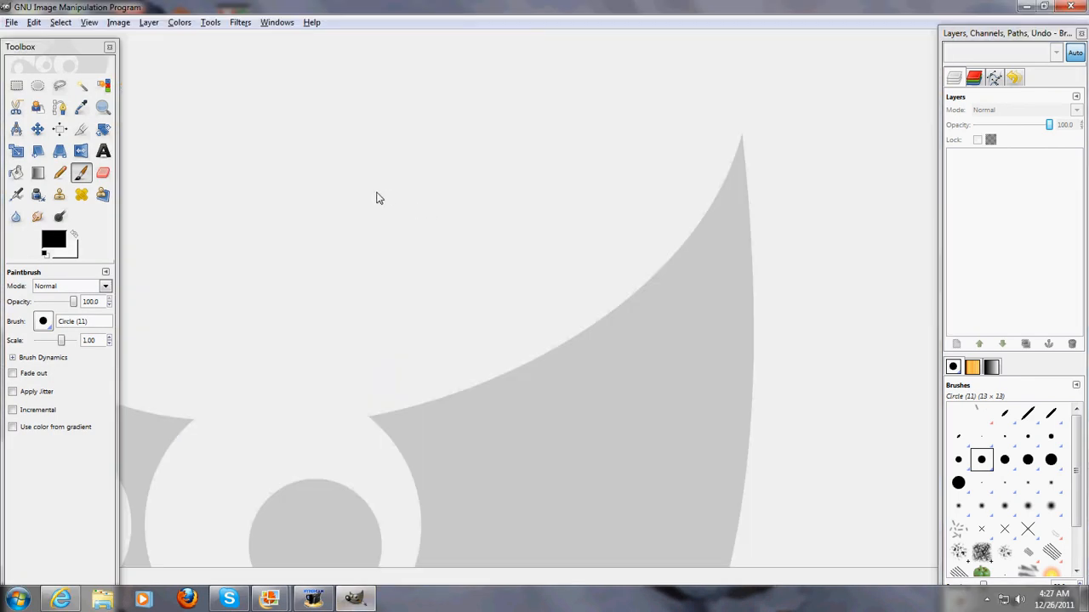
Open the Santa-outfit photo jpg from Pictures.
click(12, 22)
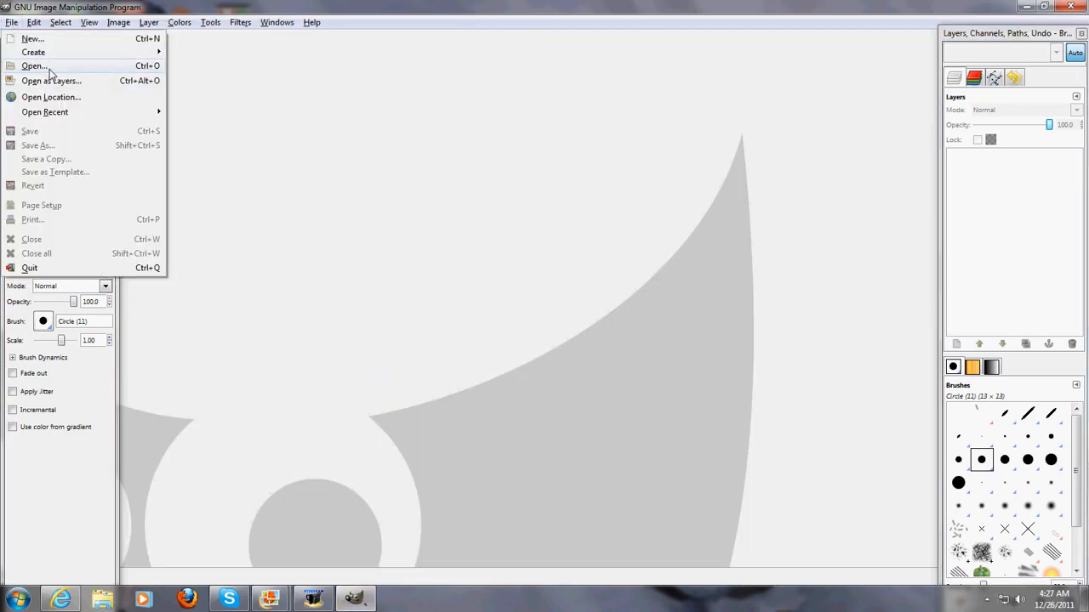
click(34, 64)
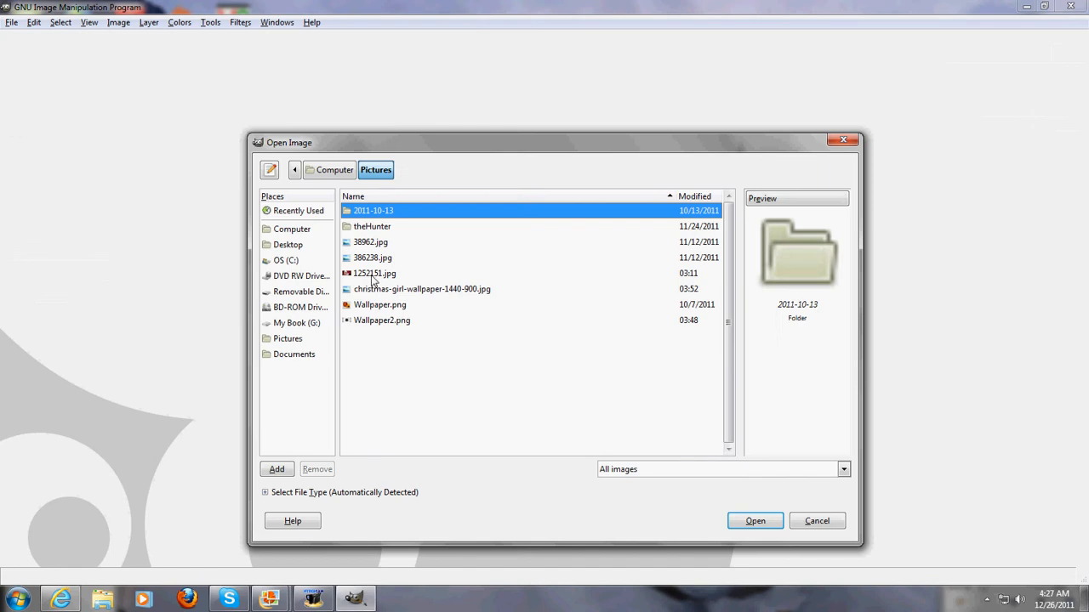
click(375, 272)
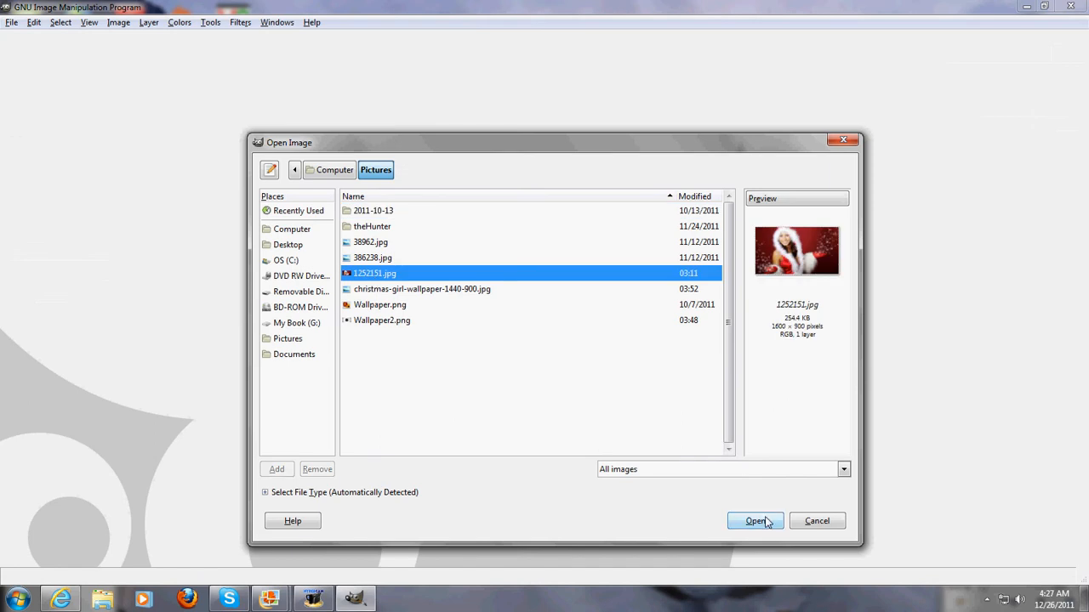
click(755, 521)
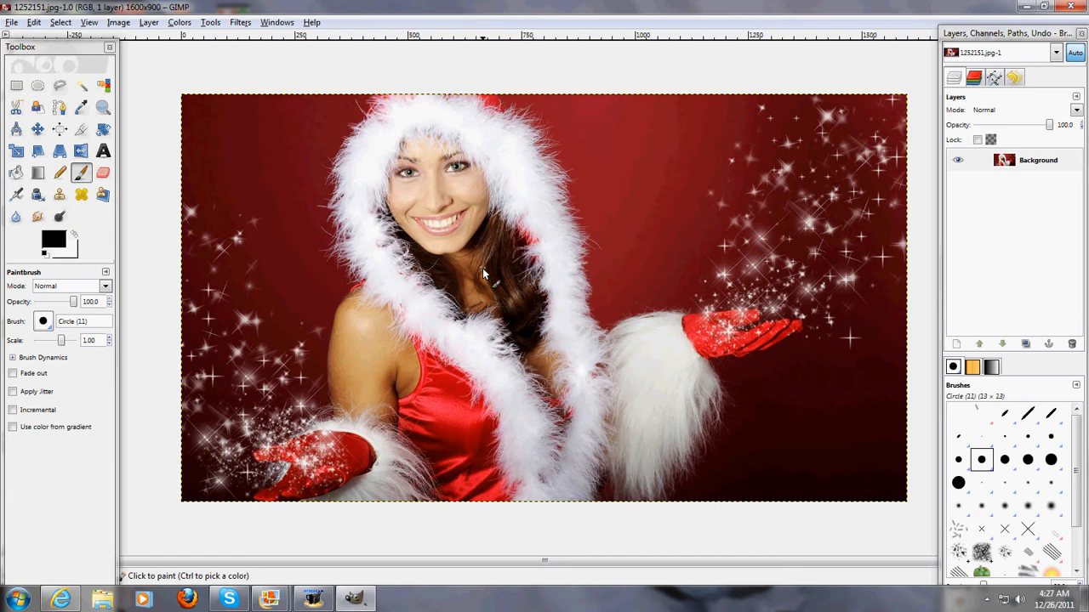
mouse_move(991, 258)
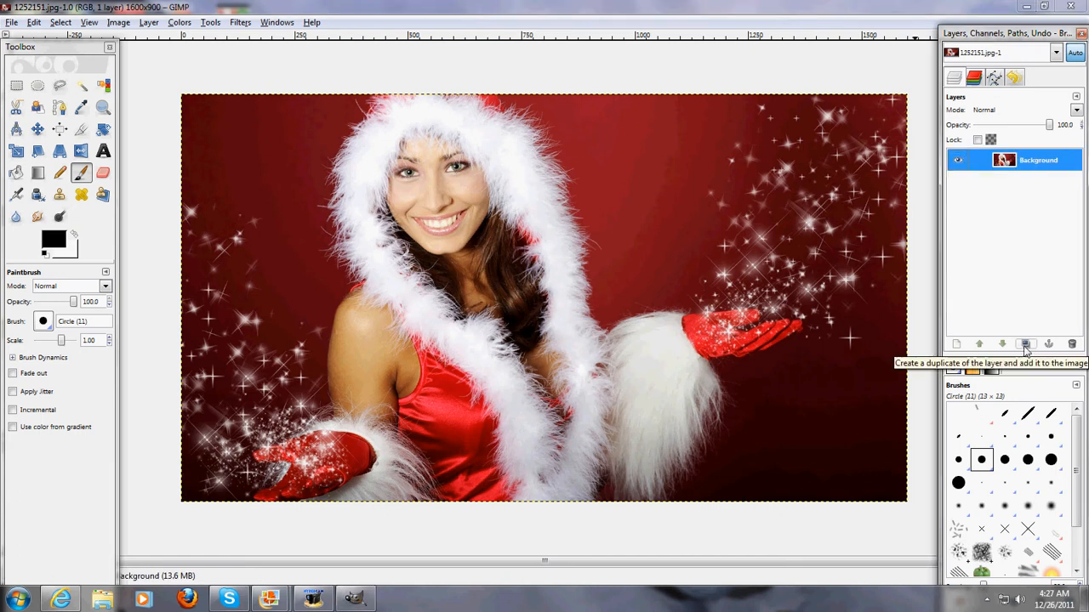
Duplicate the background layer and select the copy.
click(1026, 343)
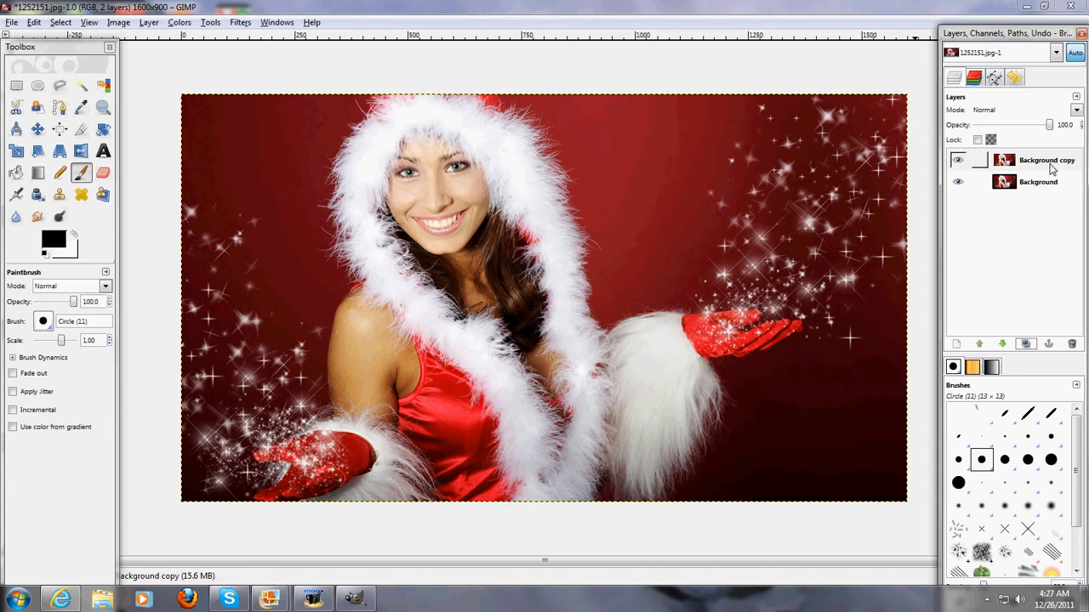
click(1047, 159)
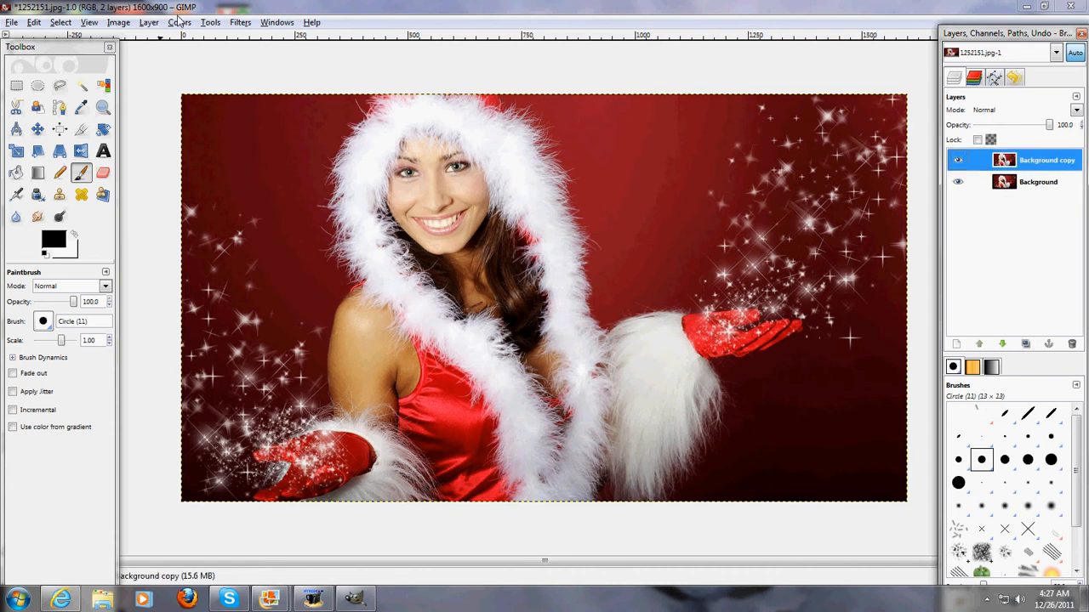
Desaturate the copied layer using the Average shade.
click(180, 22)
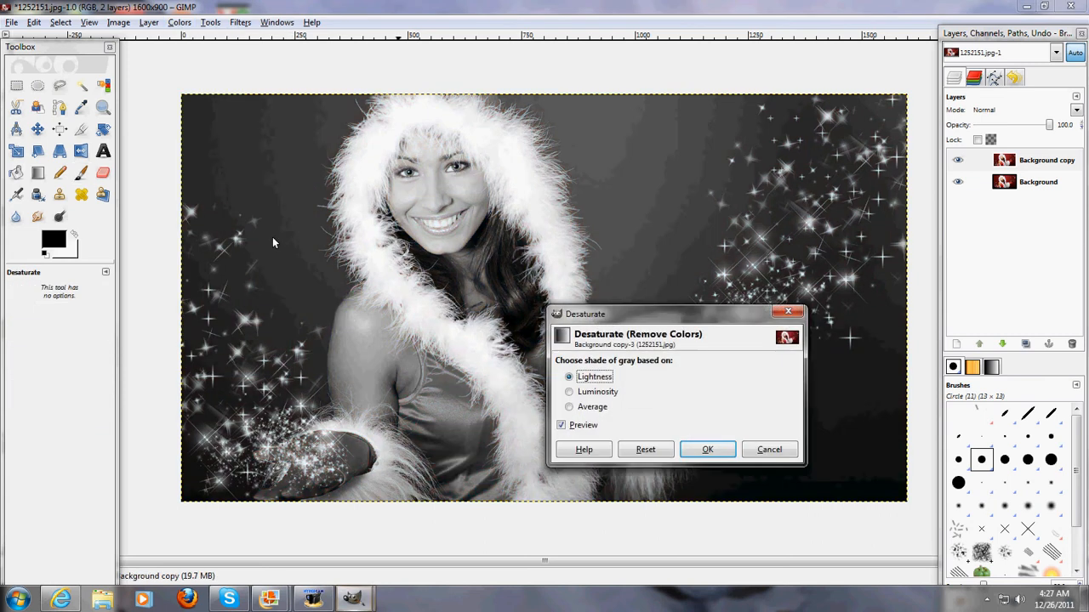
mouse_move(673, 422)
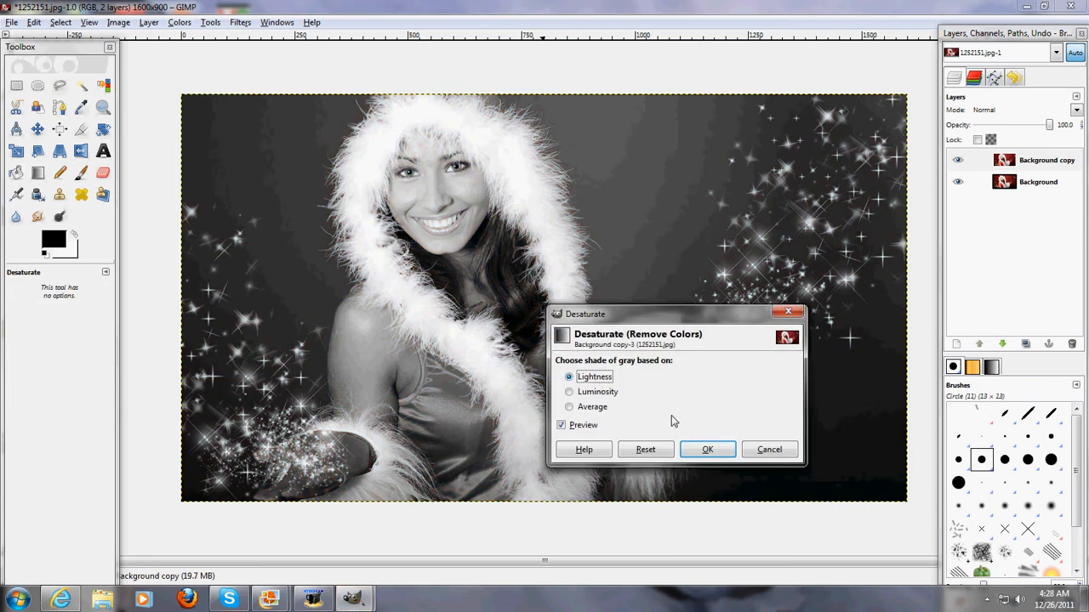
click(568, 407)
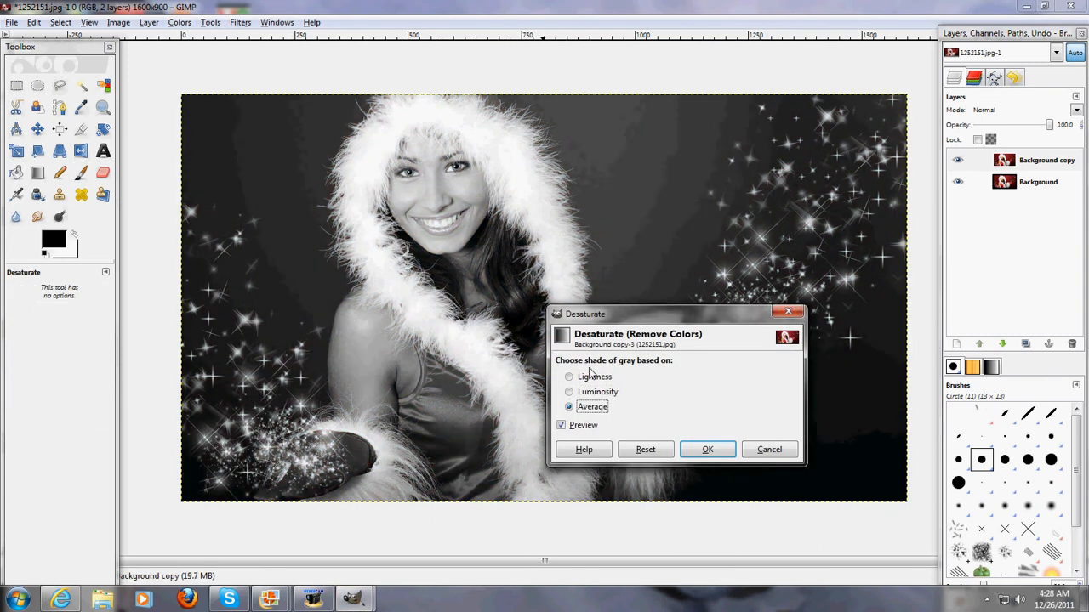
click(708, 450)
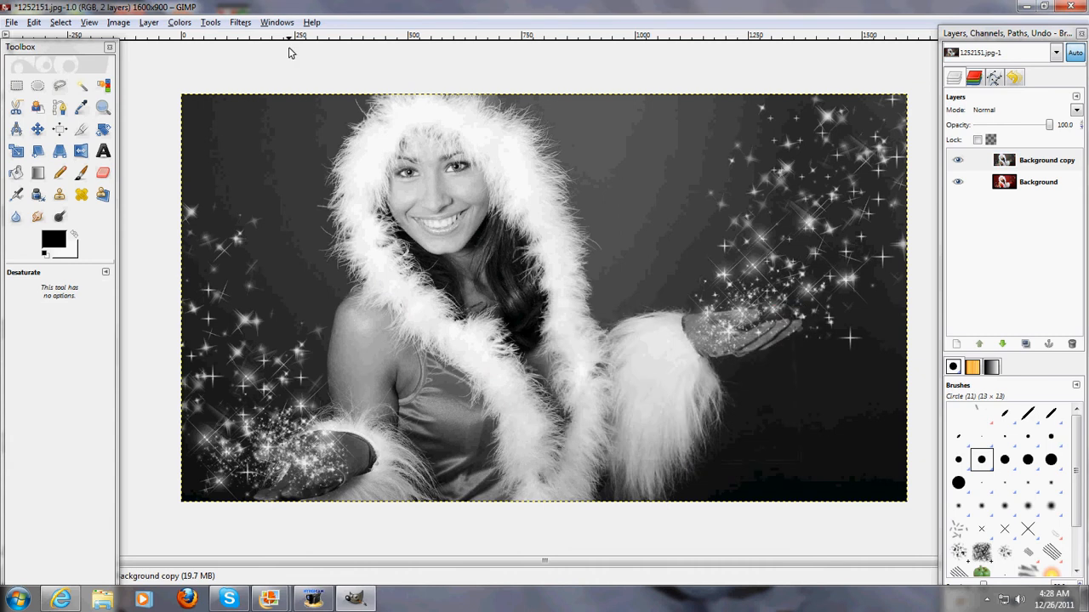
Raise the grey layer's contrast with Brightness-Contrast.
click(179, 22)
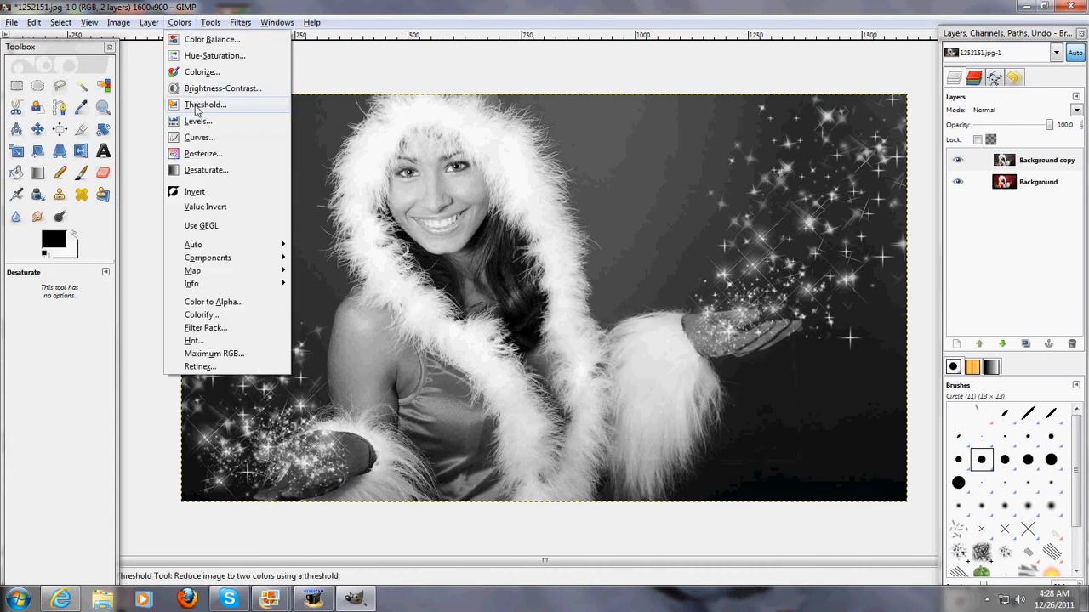
click(223, 89)
text(45)
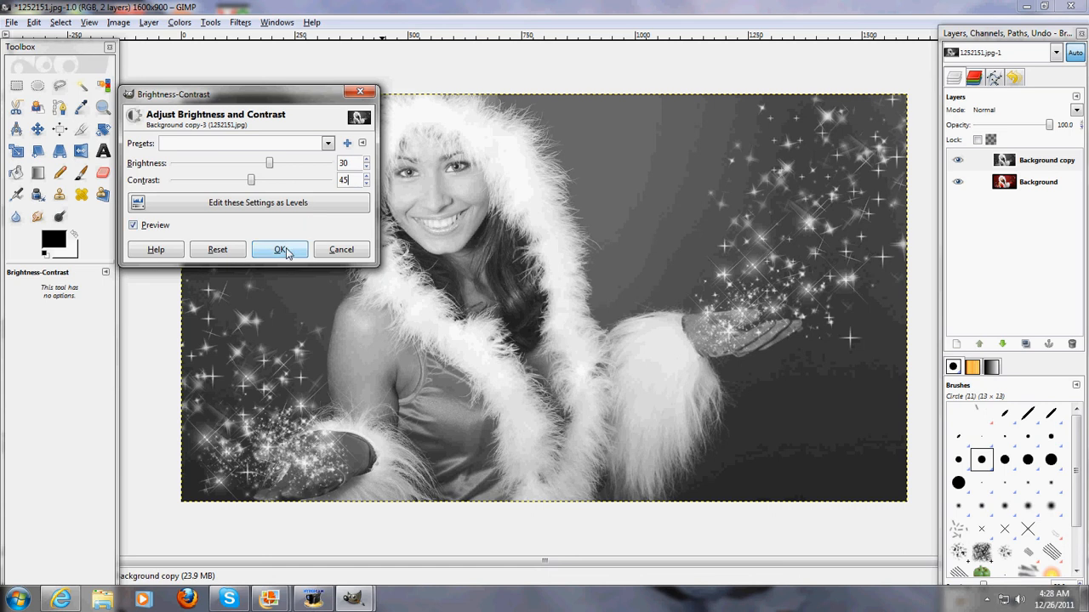
click(279, 248)
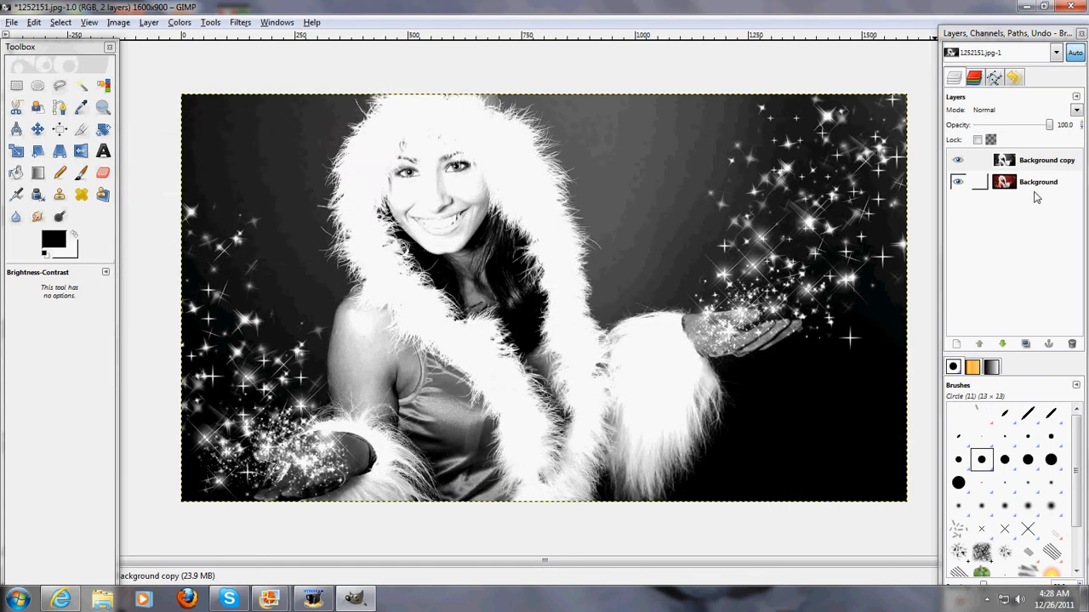
Duplicate the grey layer, blend the top copy in Overlay at about half opacity.
click(1046, 160)
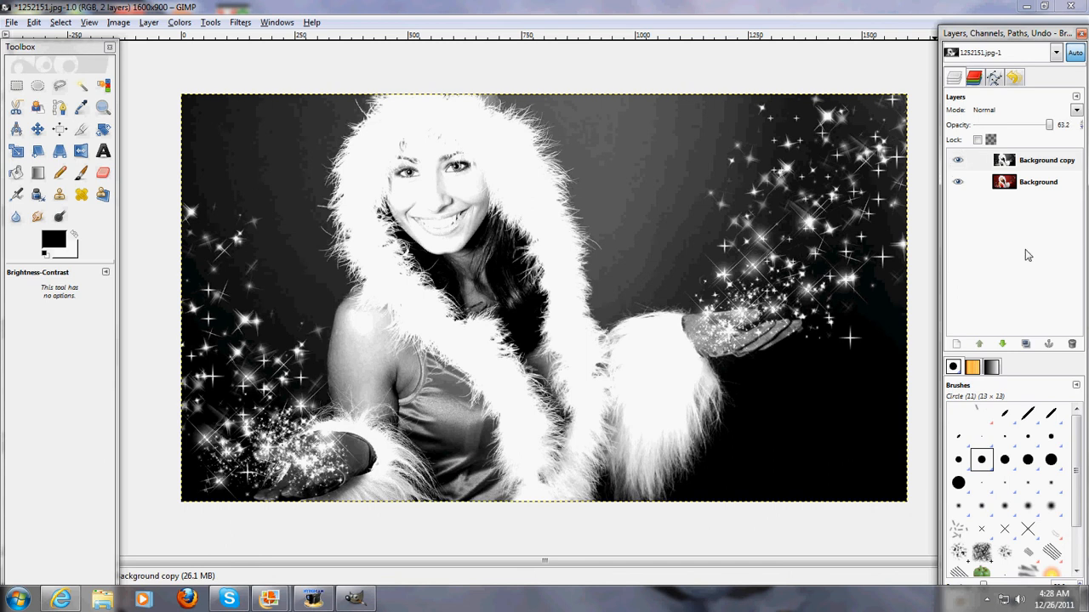
click(1038, 160)
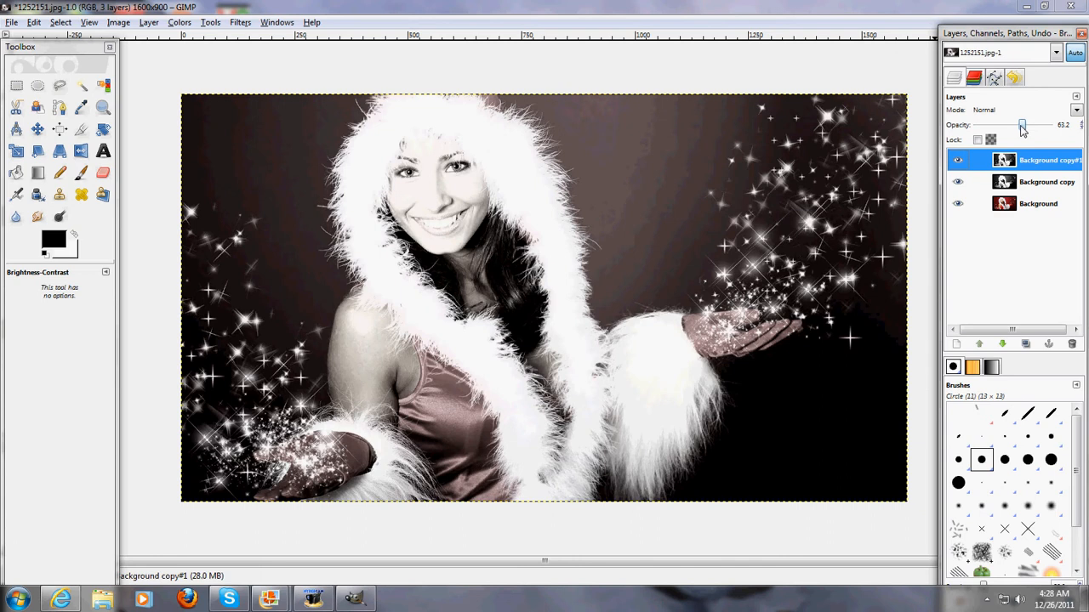
drag(1020, 126, 1048, 126)
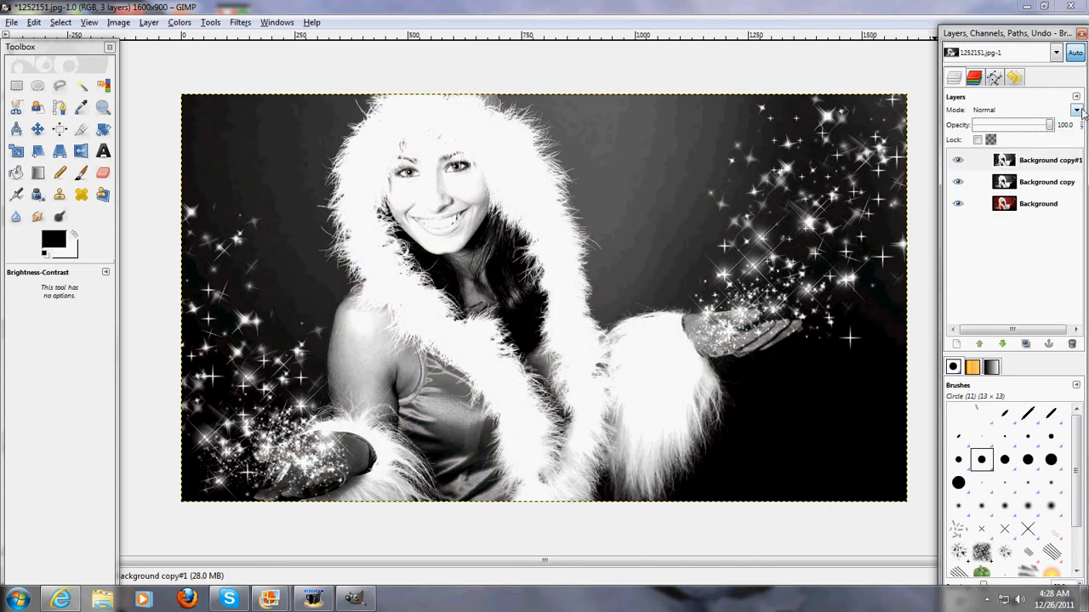
click(1076, 109)
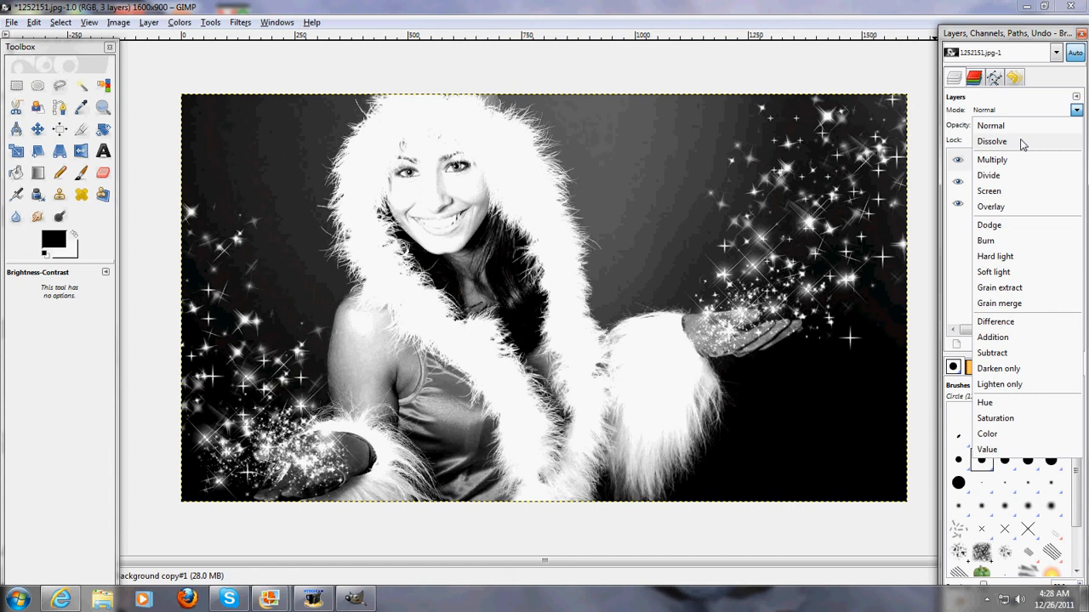
mouse_move(1004, 207)
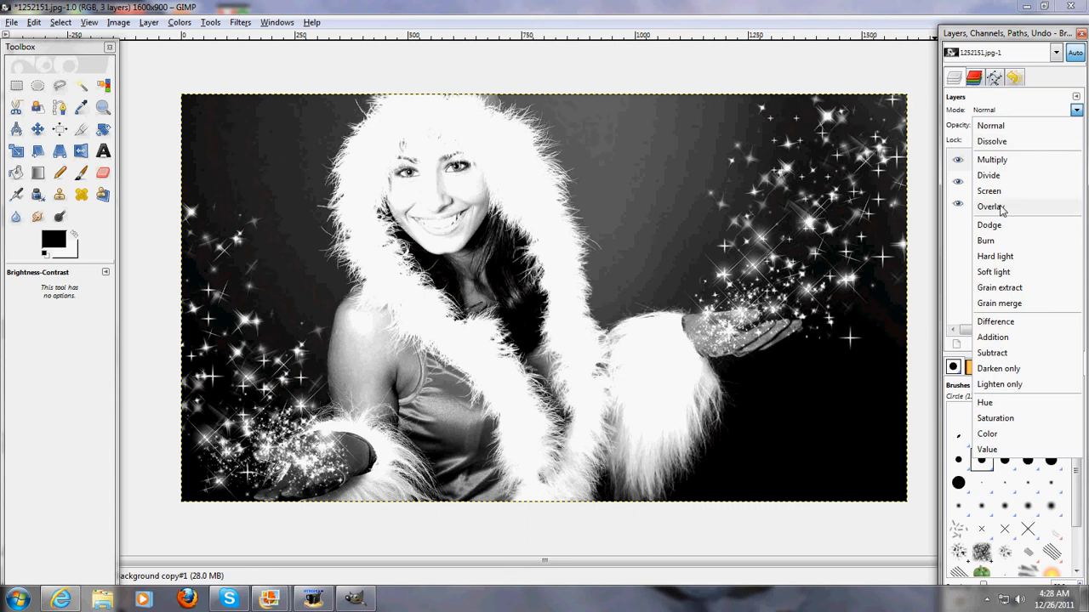
click(990, 208)
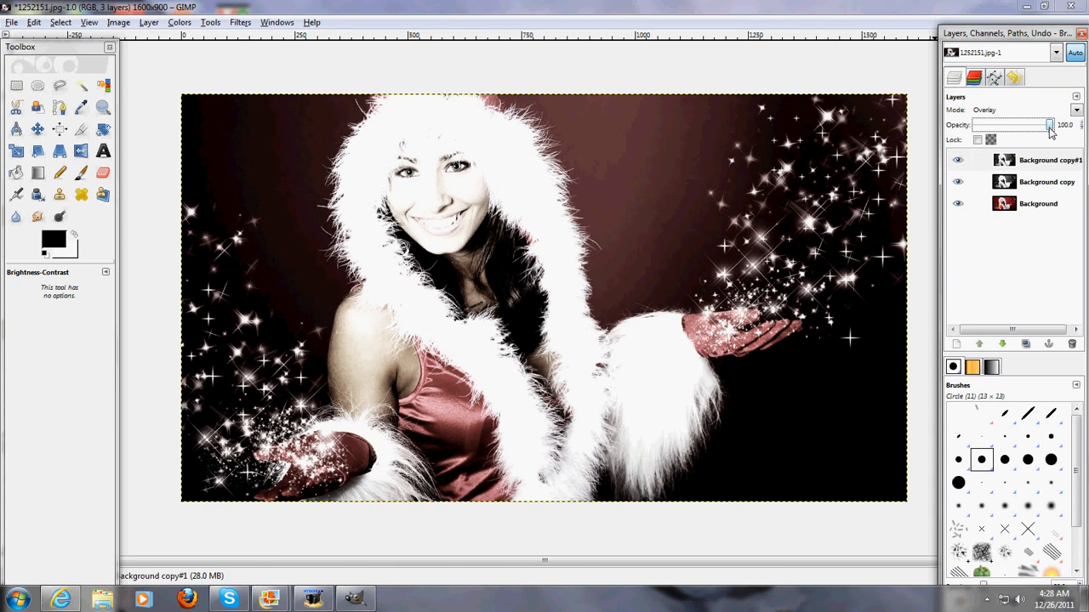
drag(1051, 126, 1024, 126)
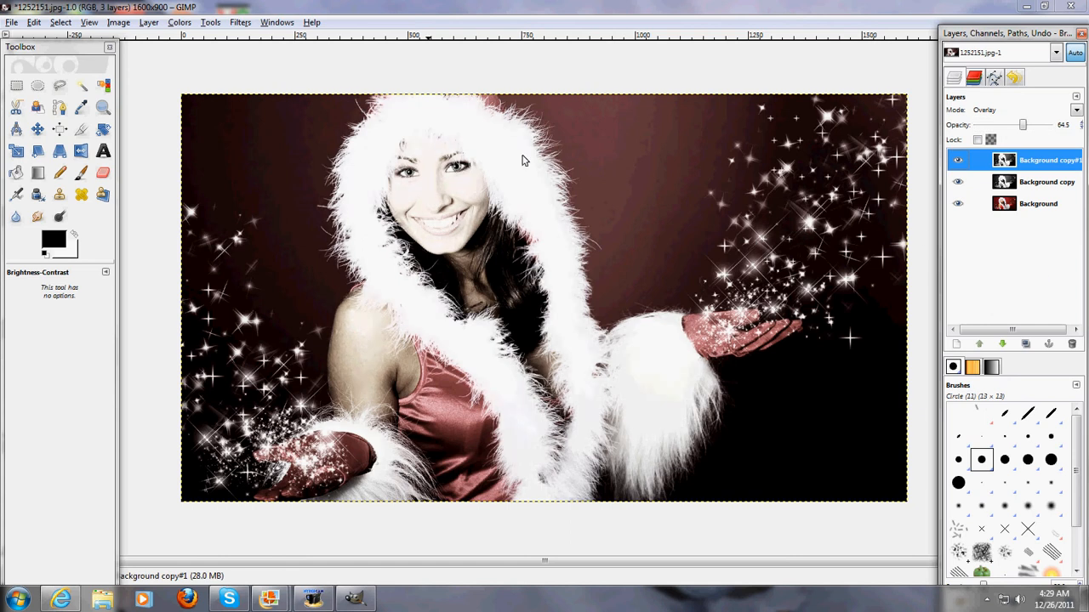
mouse_move(139, 91)
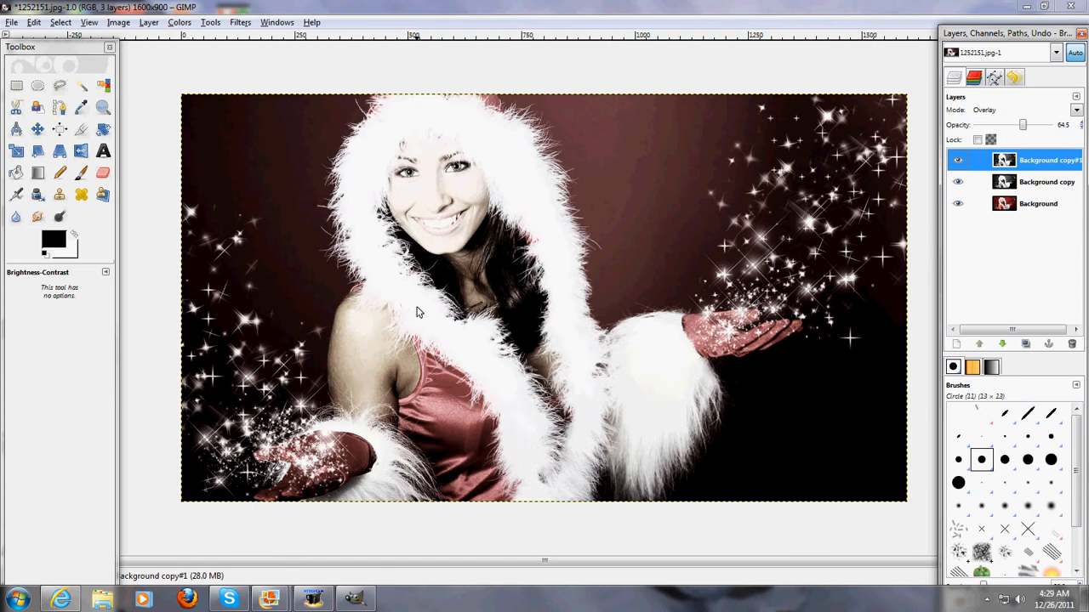
Add a new transparent layer above the photo copies.
click(959, 204)
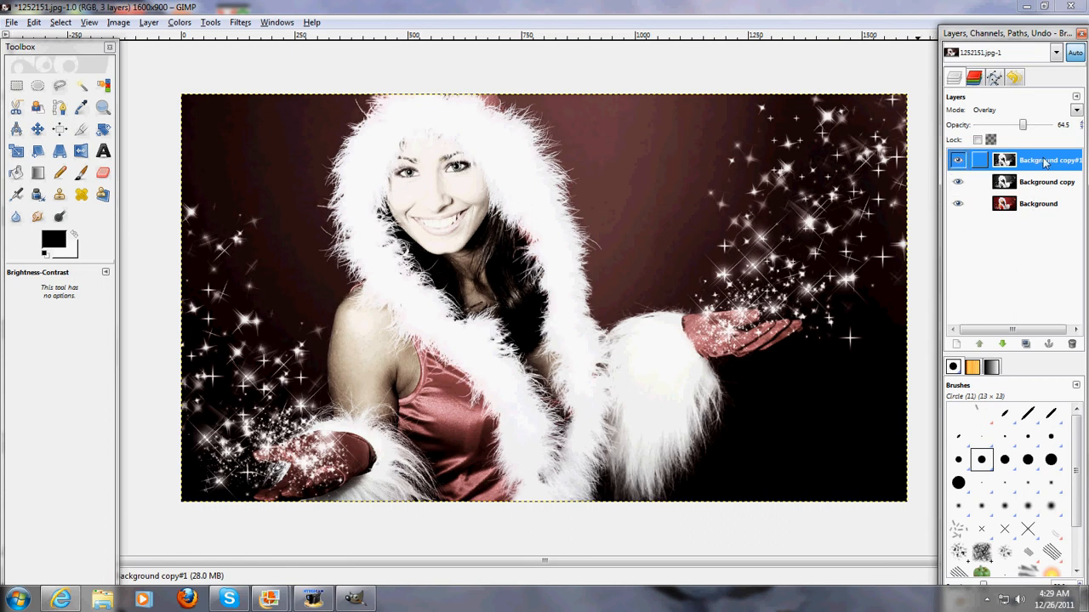
right_click(1046, 160)
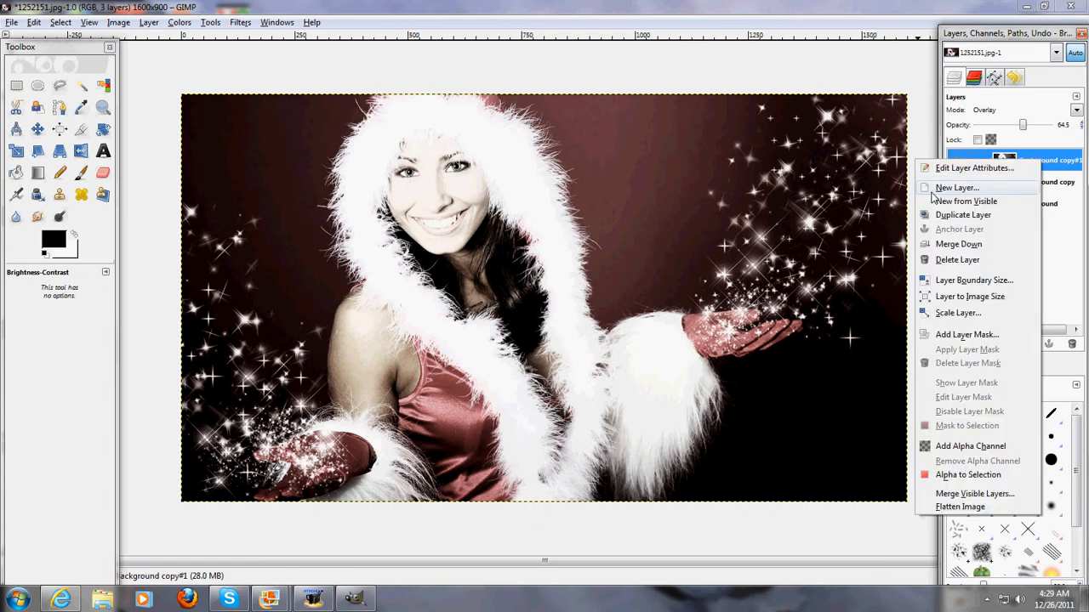
click(956, 187)
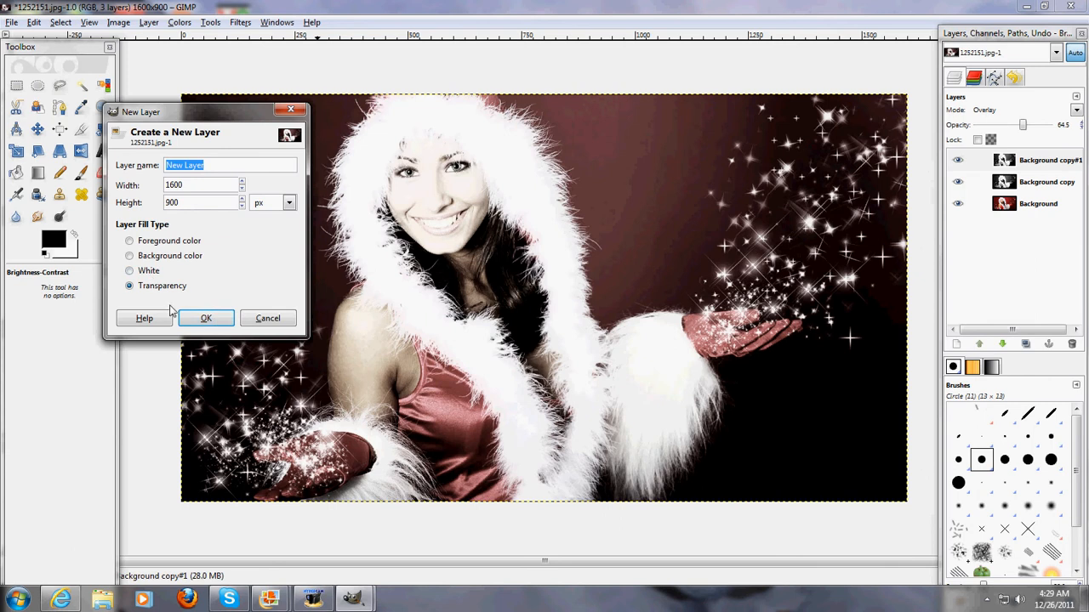
click(205, 318)
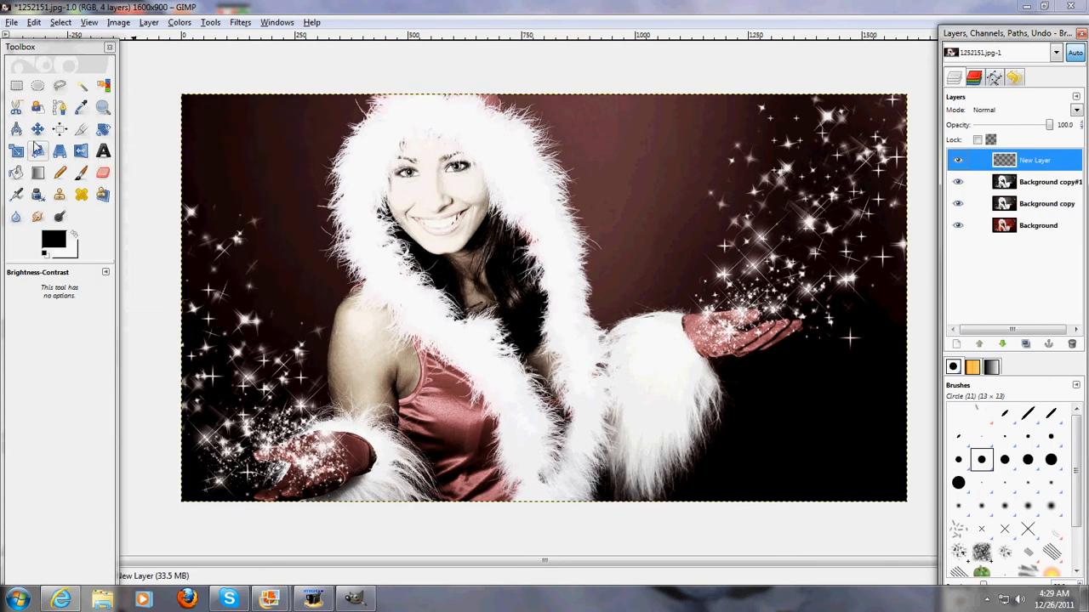
Fill the new layer with the Full saturation spectrum gradient dragged left to right.
click(37, 173)
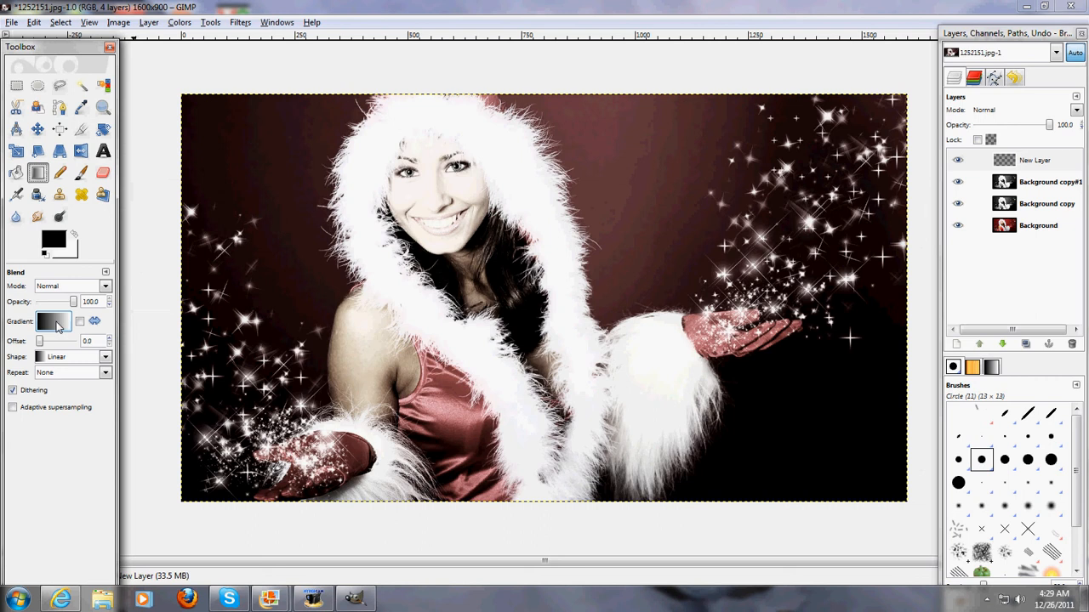
click(53, 320)
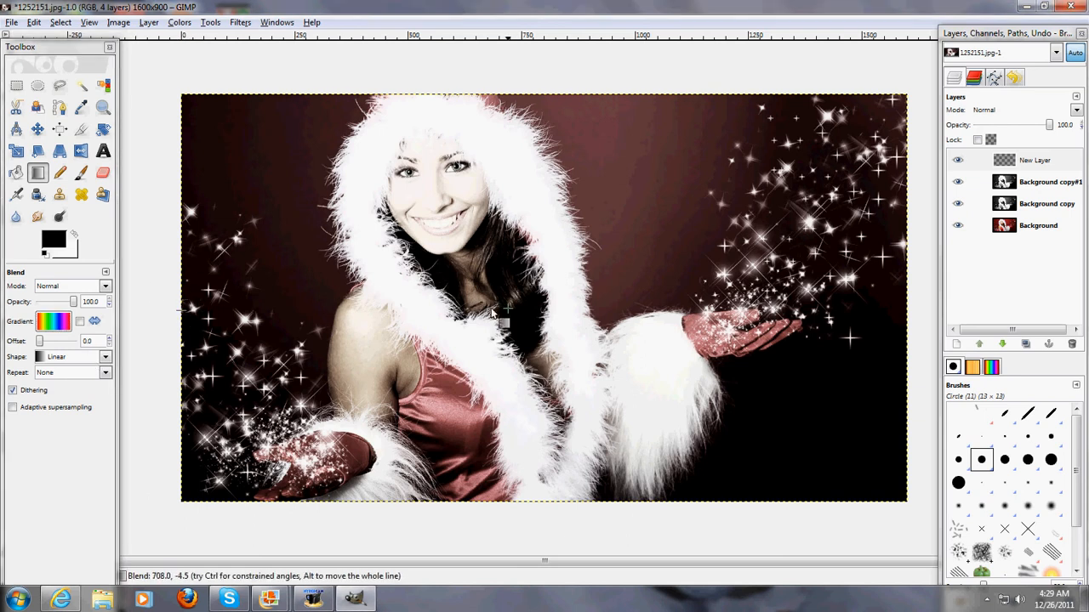
drag(492, 313, 909, 320)
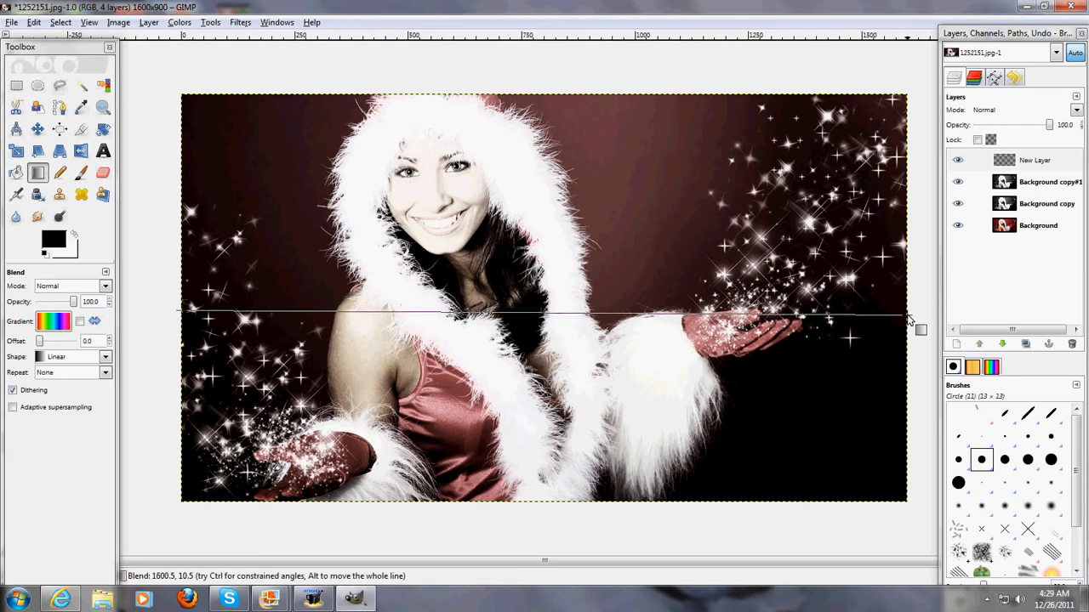
drag(181, 315, 905, 315)
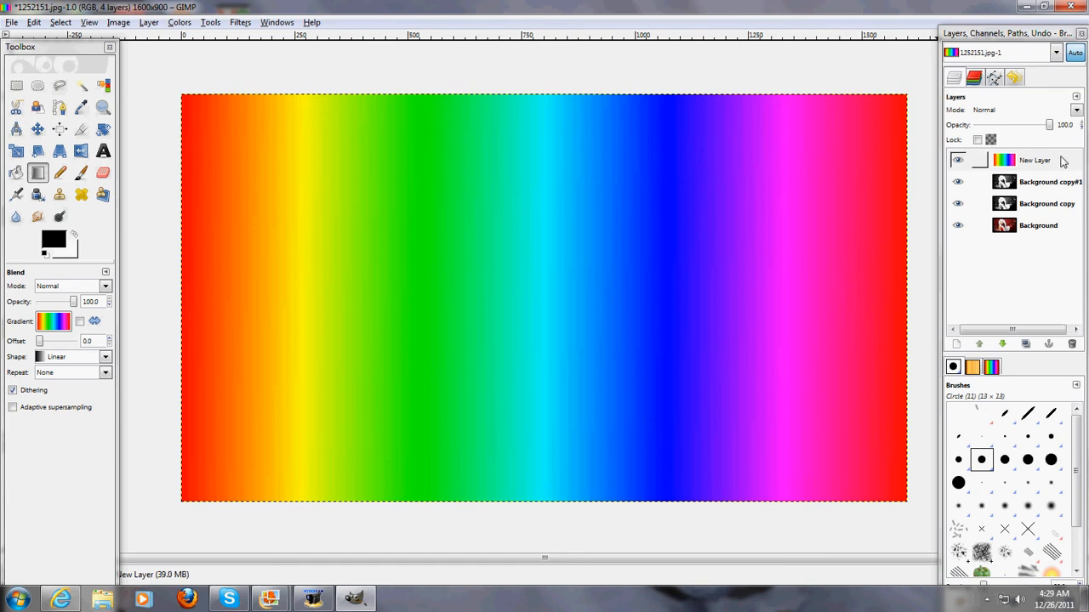
right_click(1034, 160)
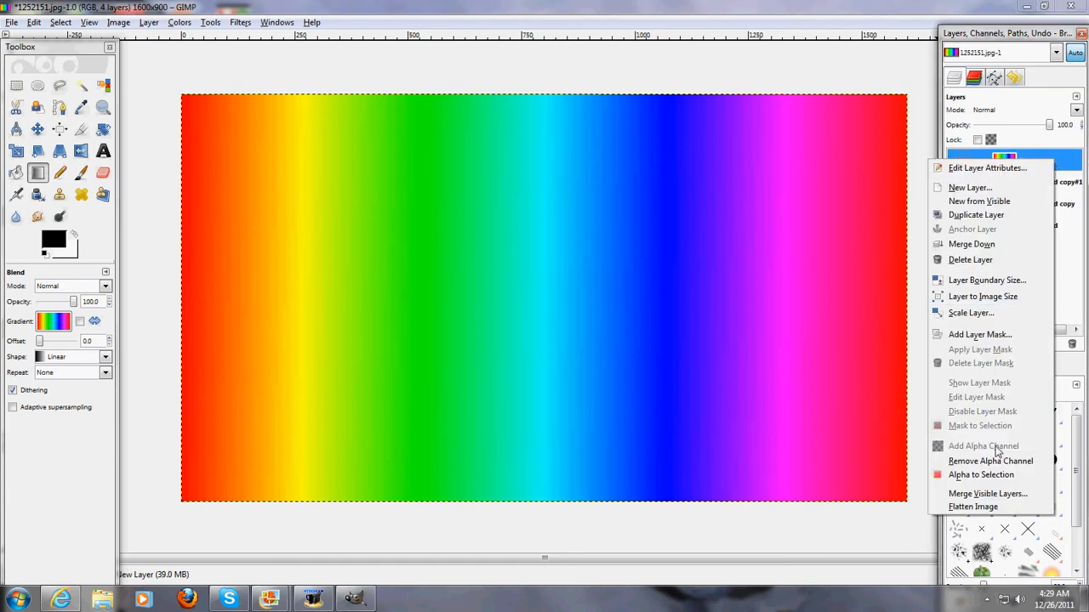
Add a black (full transparency) layer mask to the rainbow layer.
click(980, 334)
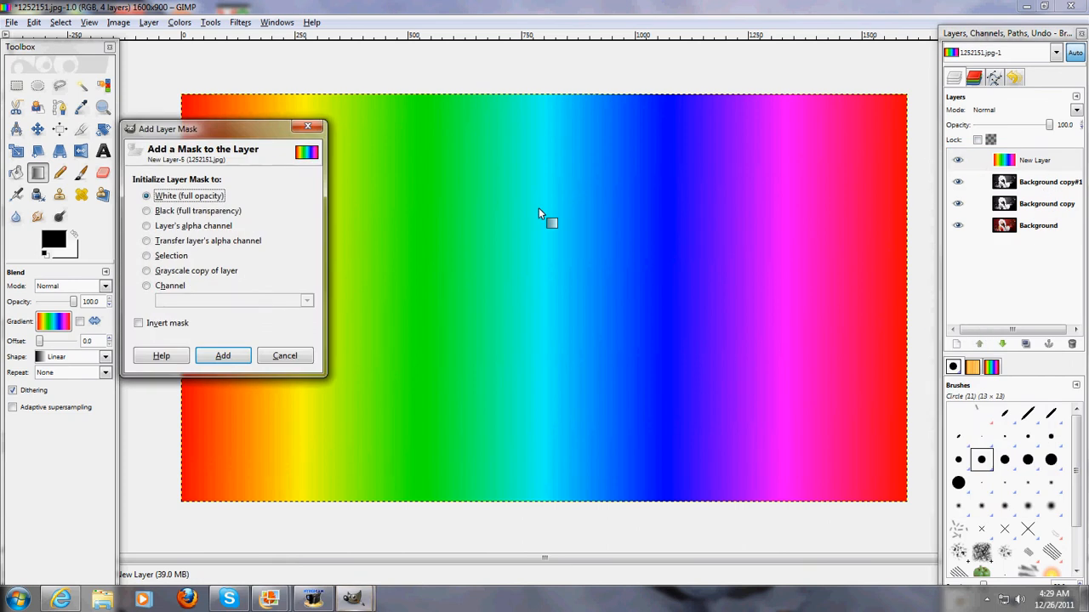
click(147, 211)
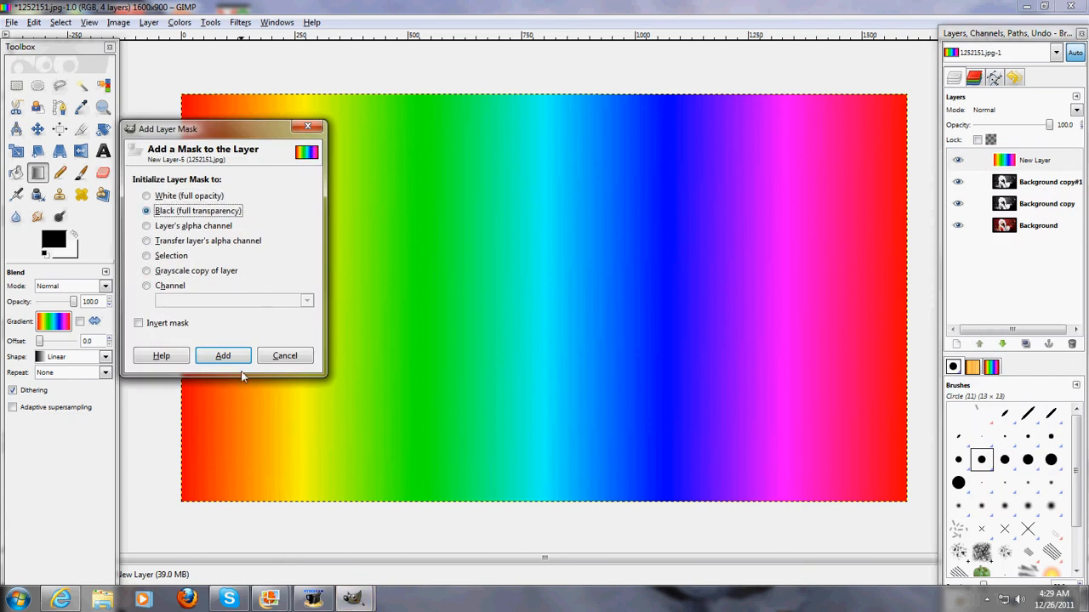
click(223, 356)
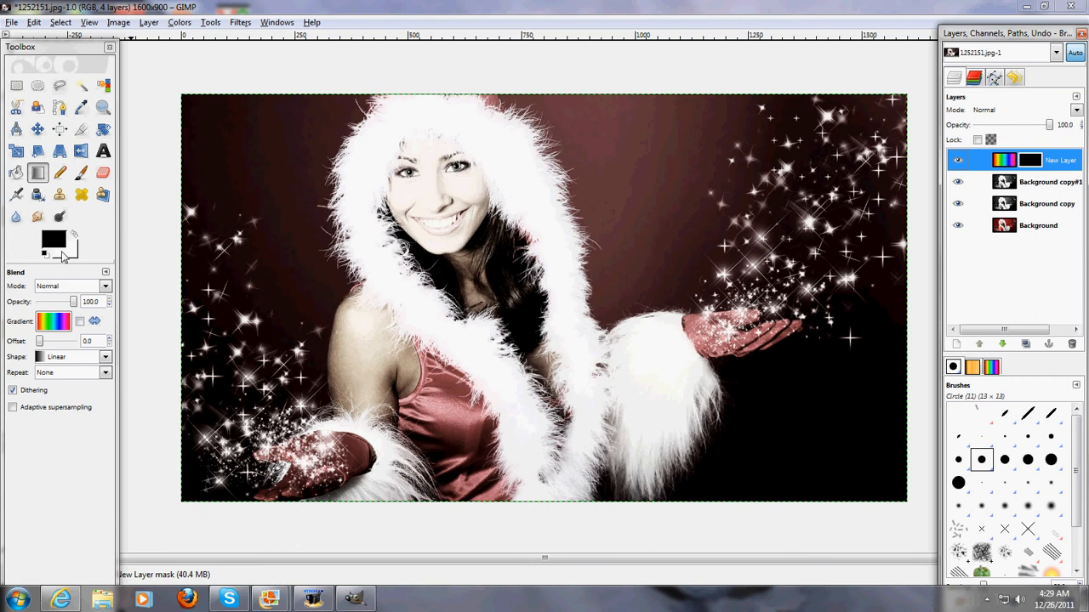
mouse_move(69, 255)
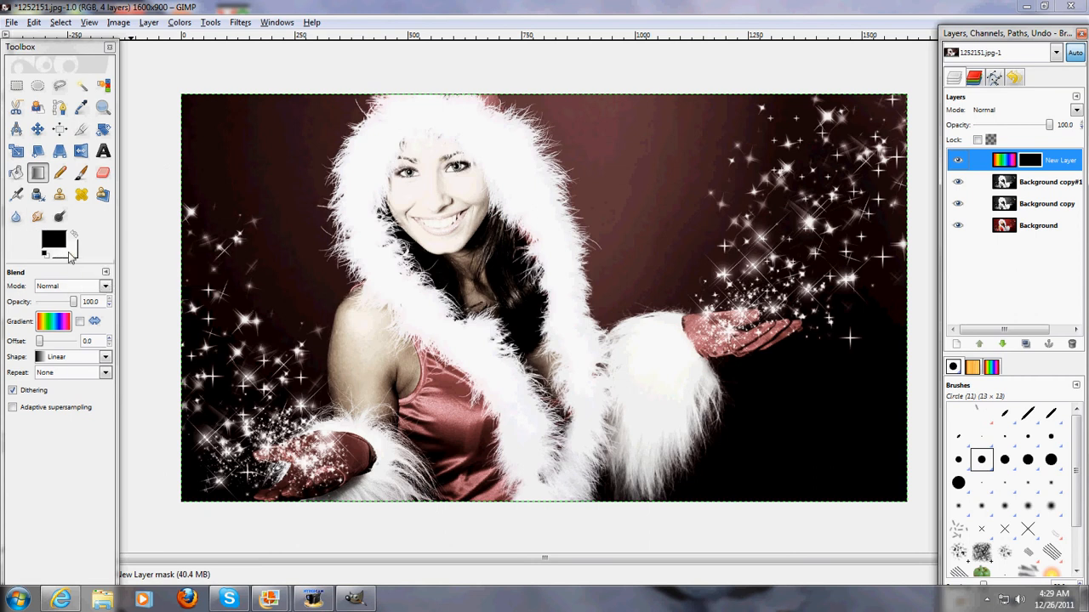
mouse_move(55, 240)
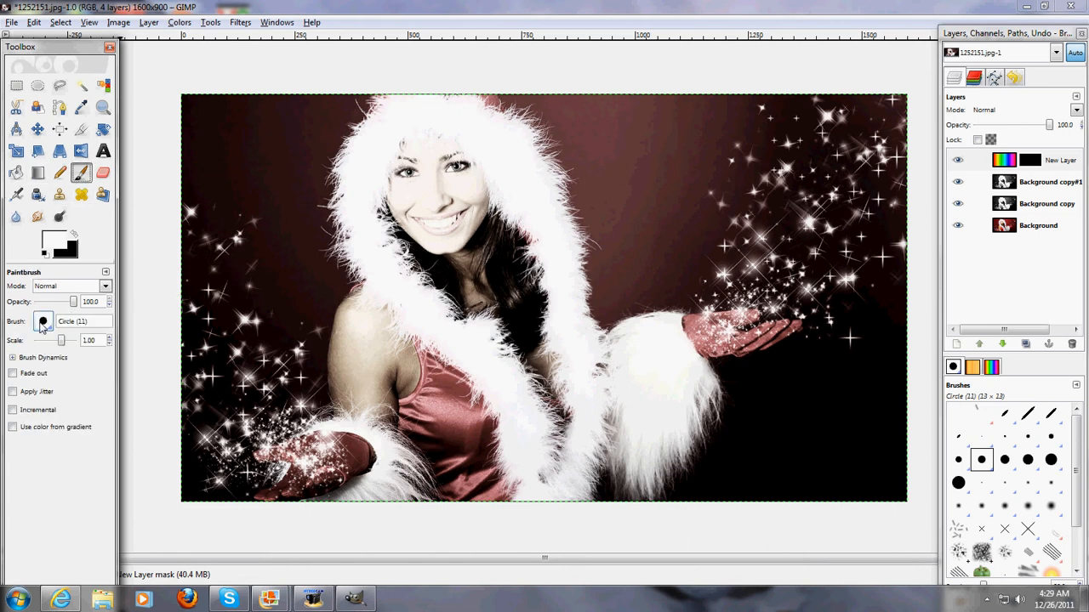
Choose the Circle Fuzzy brush at scale about 4.37 and set the rainbow layer to Overlay.
click(44, 321)
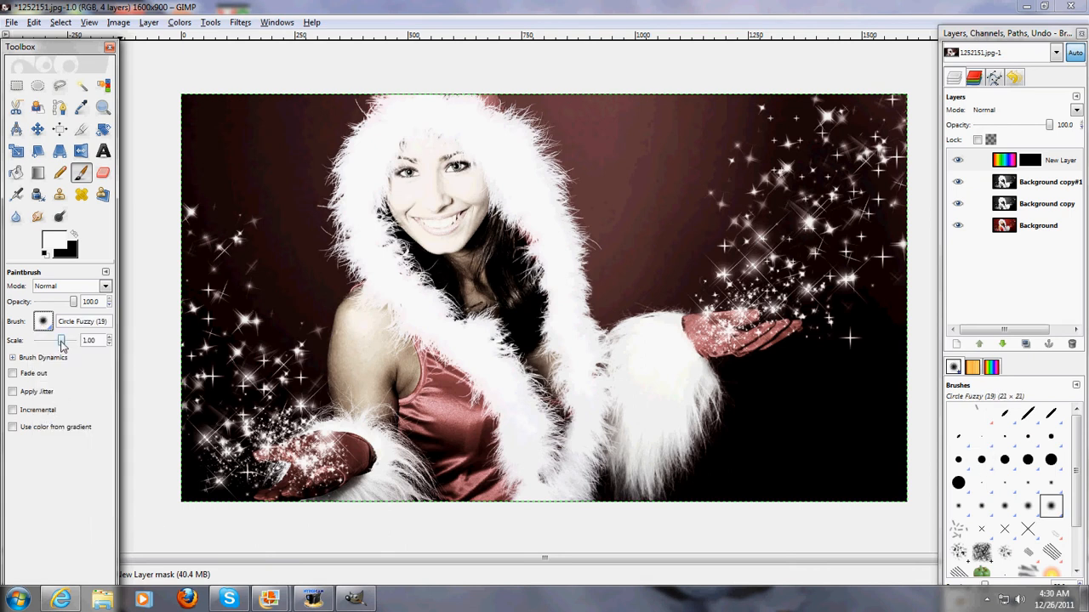
drag(61, 340, 69, 341)
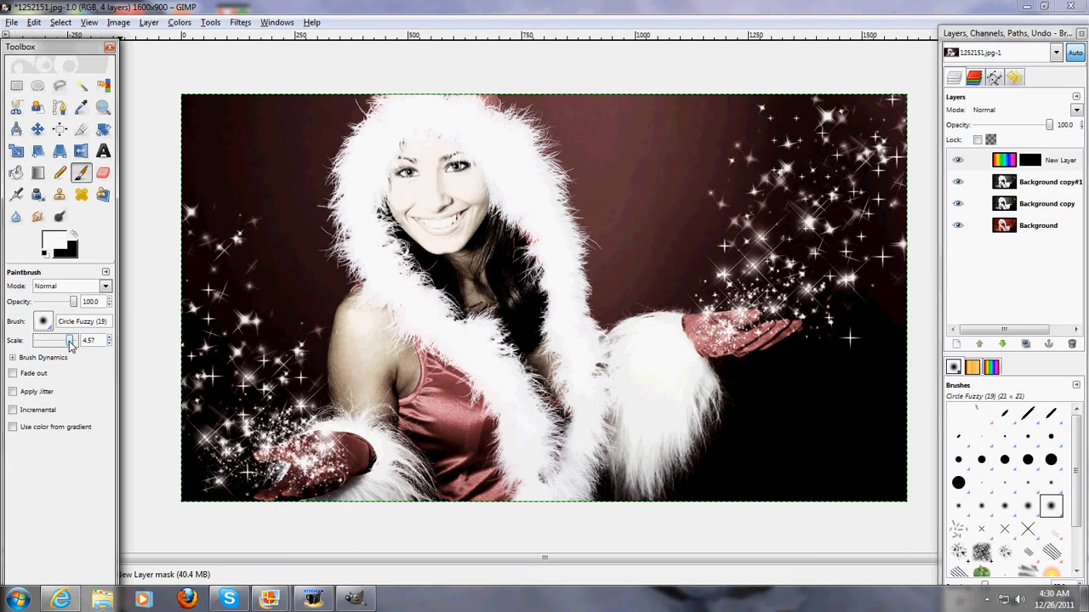
mouse_move(1014, 123)
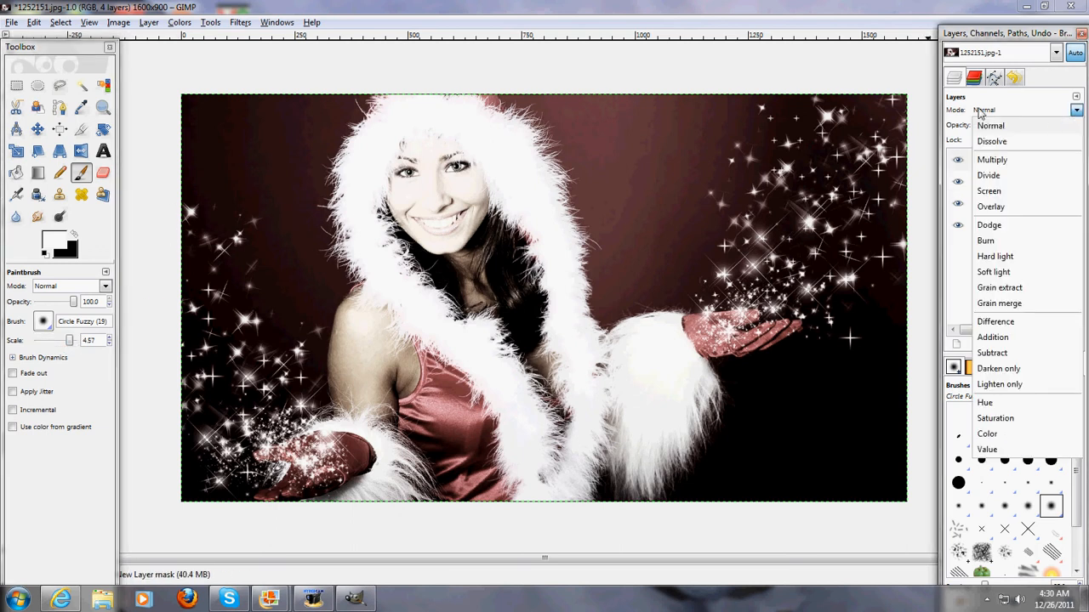
click(990, 207)
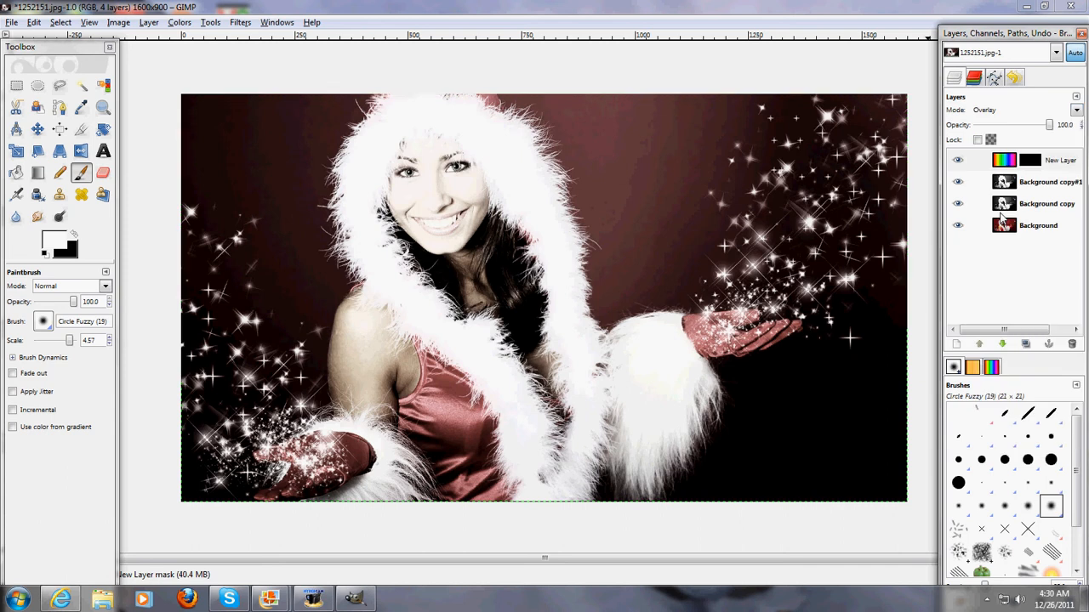
mouse_move(189, 217)
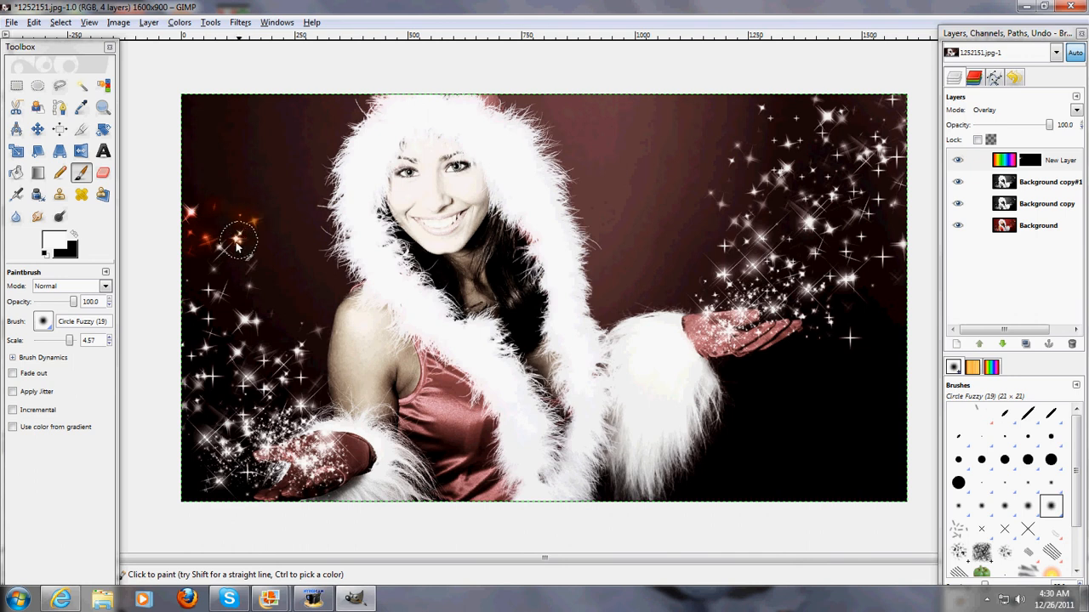
mouse_move(223, 247)
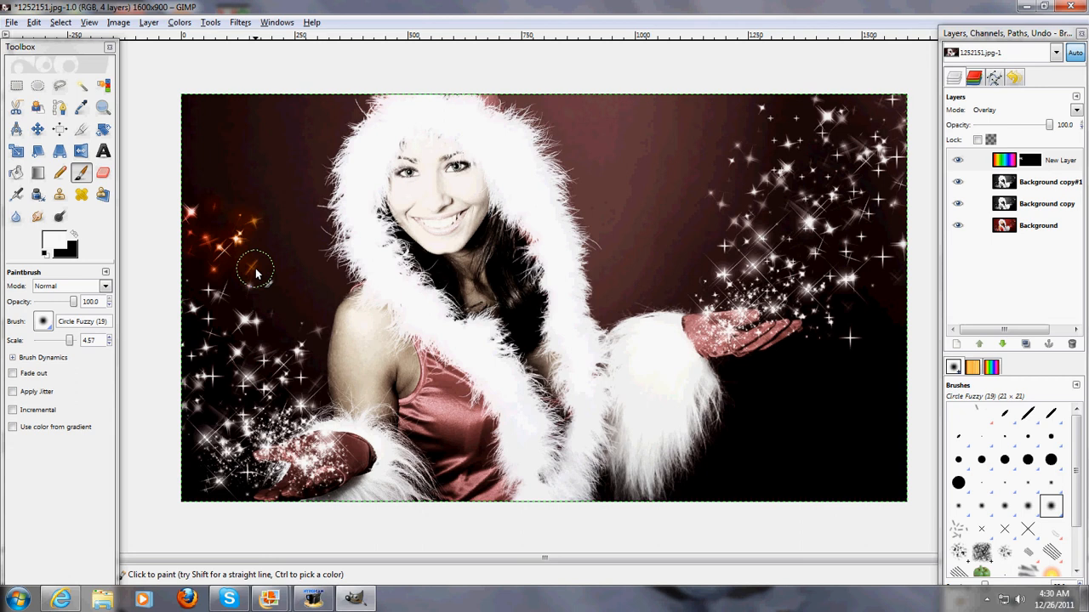
Paint the mask to tint the upper-left sparkles and the left glove sparkles gold.
drag(255, 270, 220, 300)
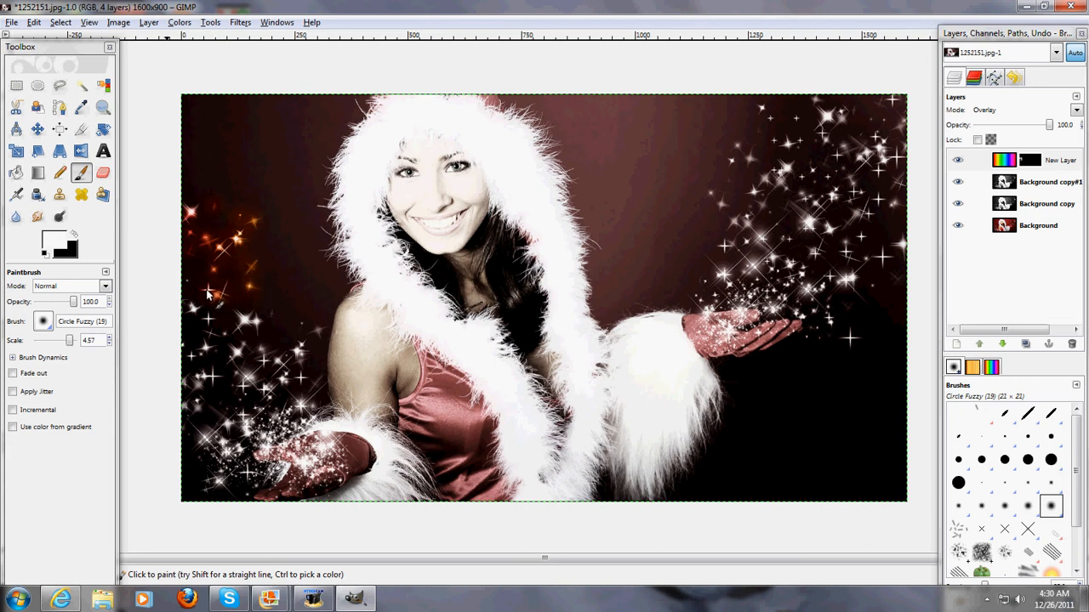
mouse_move(194, 313)
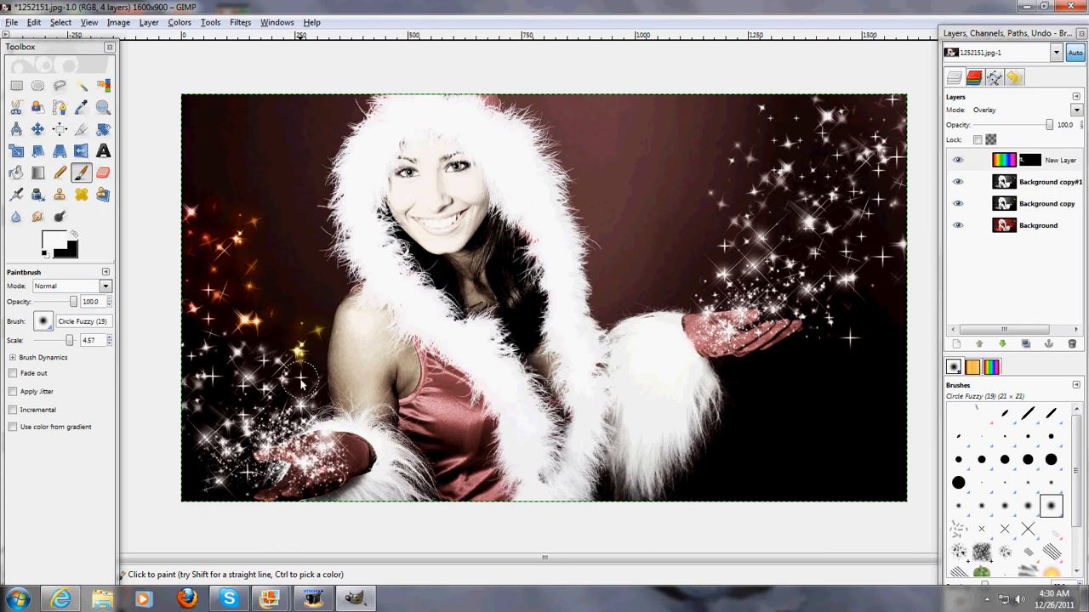
mouse_move(315, 391)
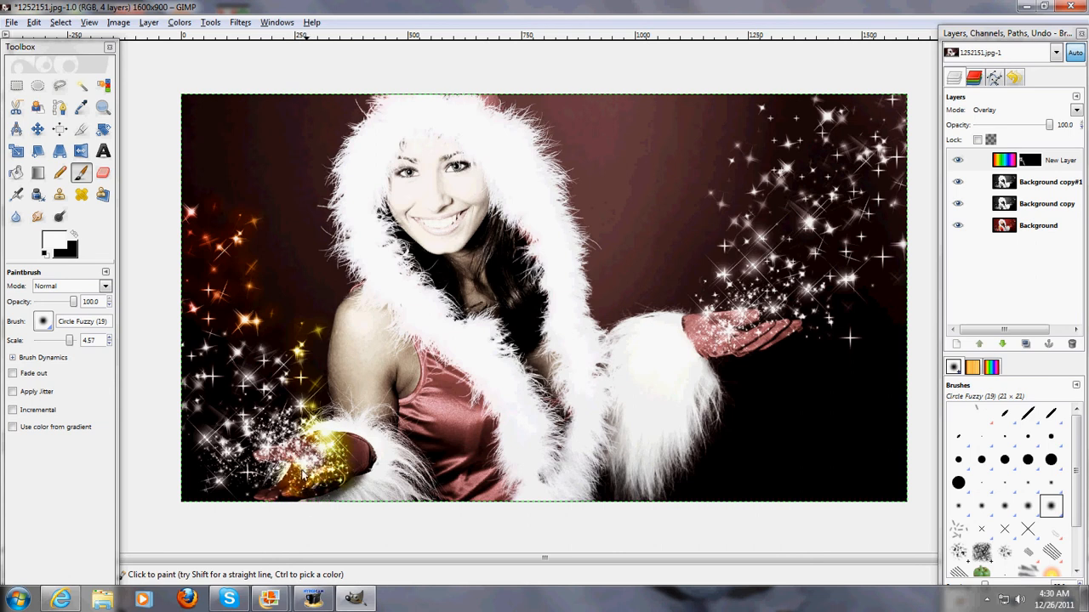
click(307, 463)
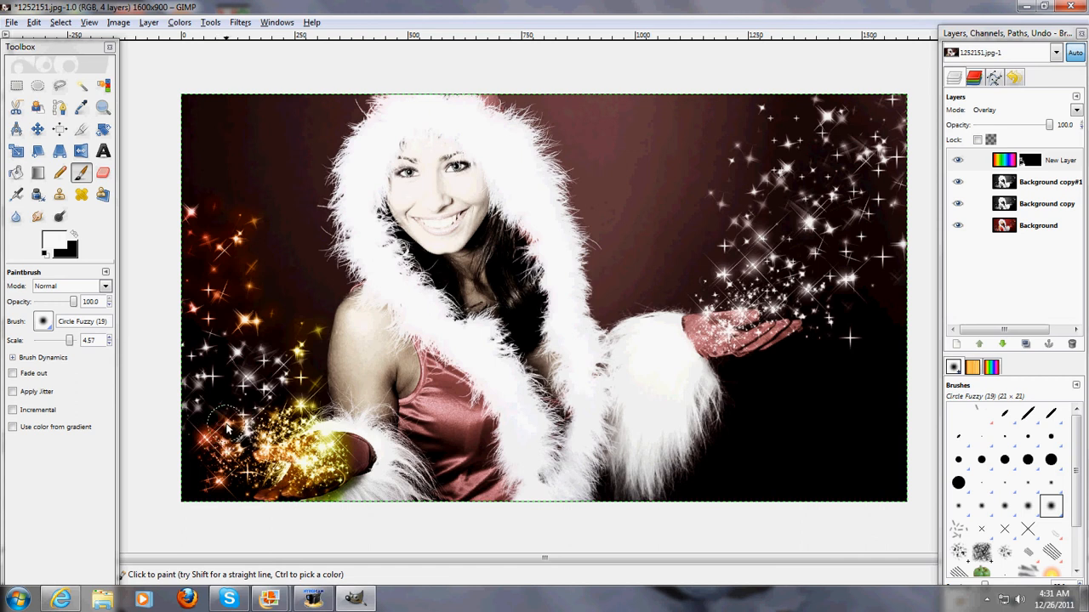
mouse_move(185, 432)
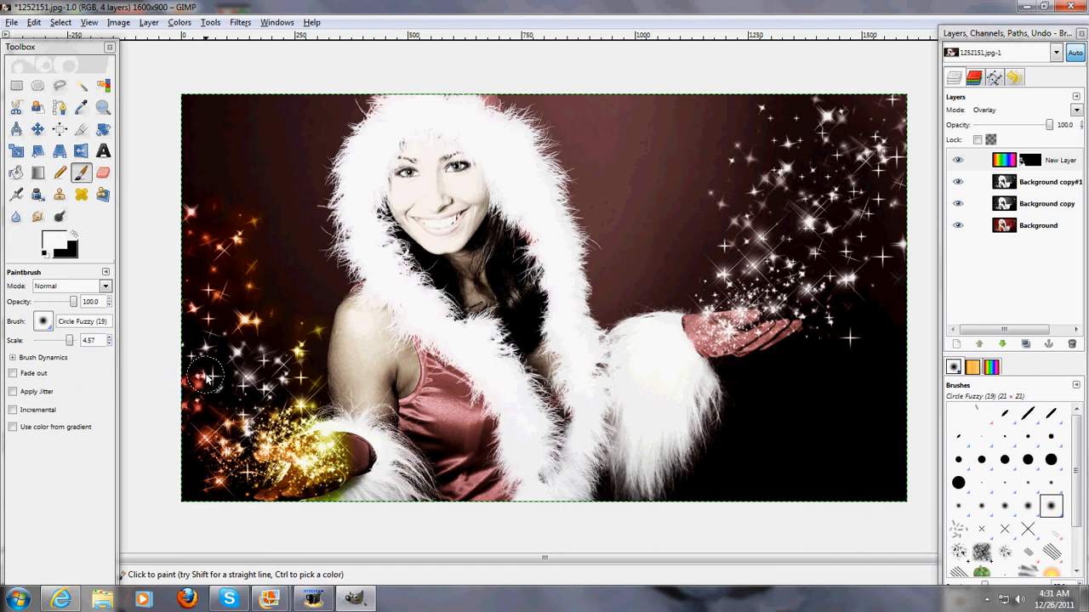
mouse_move(190, 357)
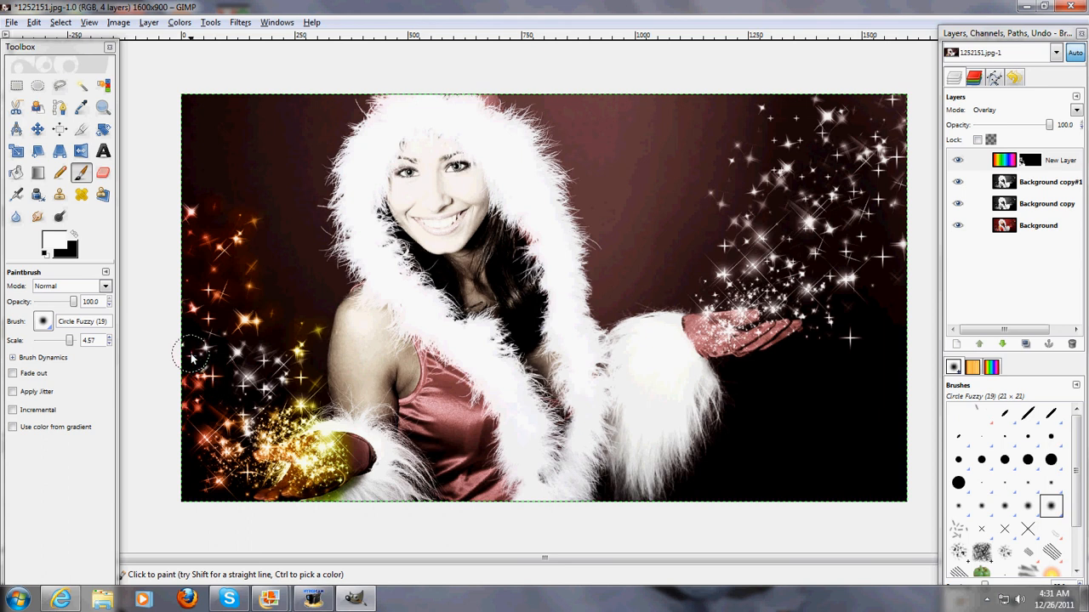
mouse_move(126, 436)
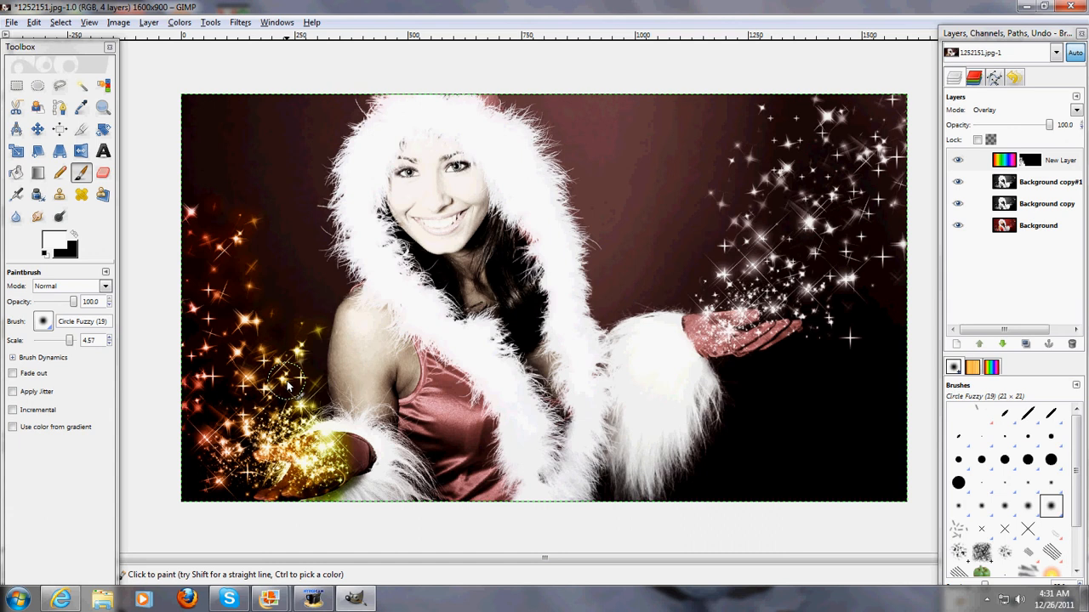
mouse_move(701, 330)
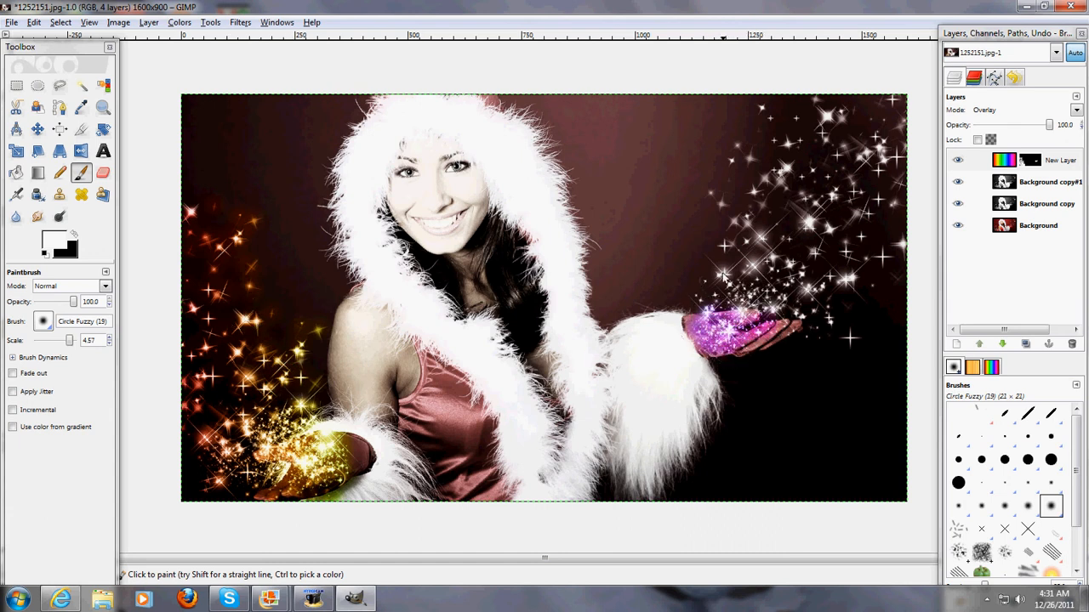
Paint purple and pink sparkle tint rising from her raised hand toward the top right.
click(723, 276)
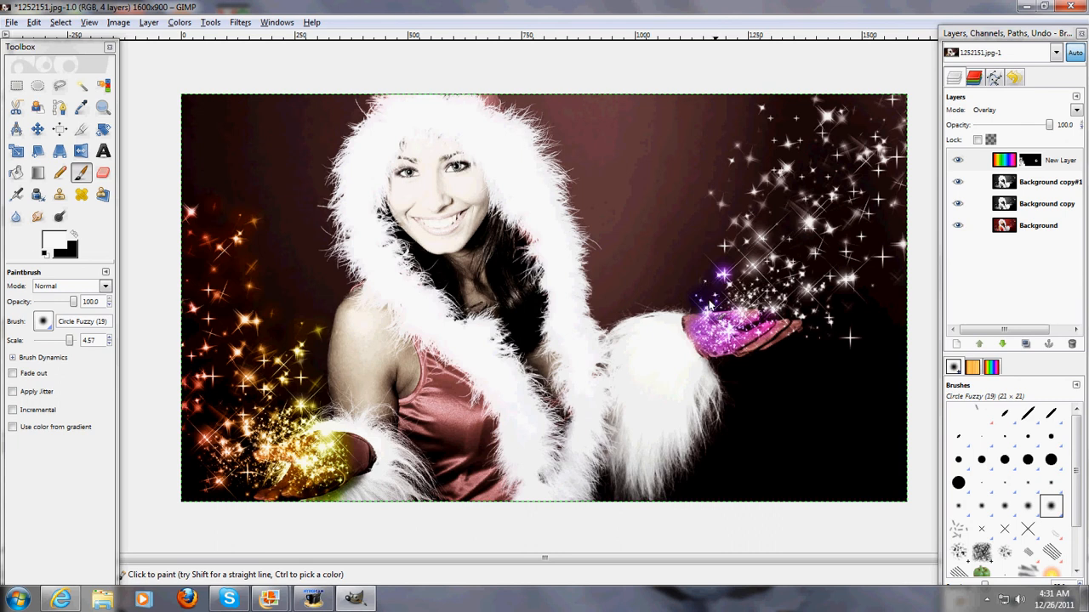
mouse_move(765, 122)
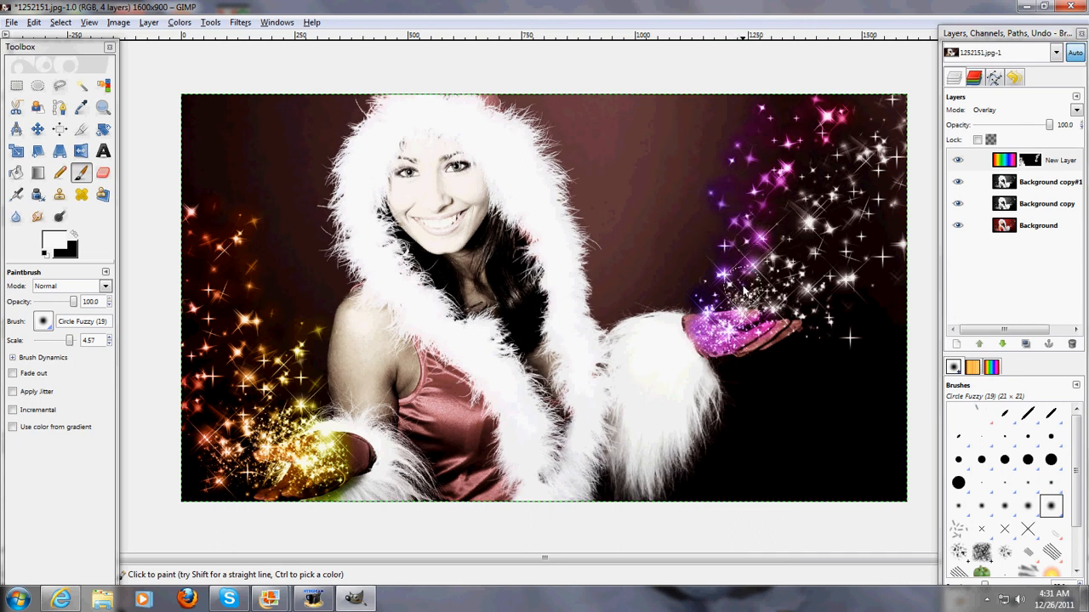
click(745, 293)
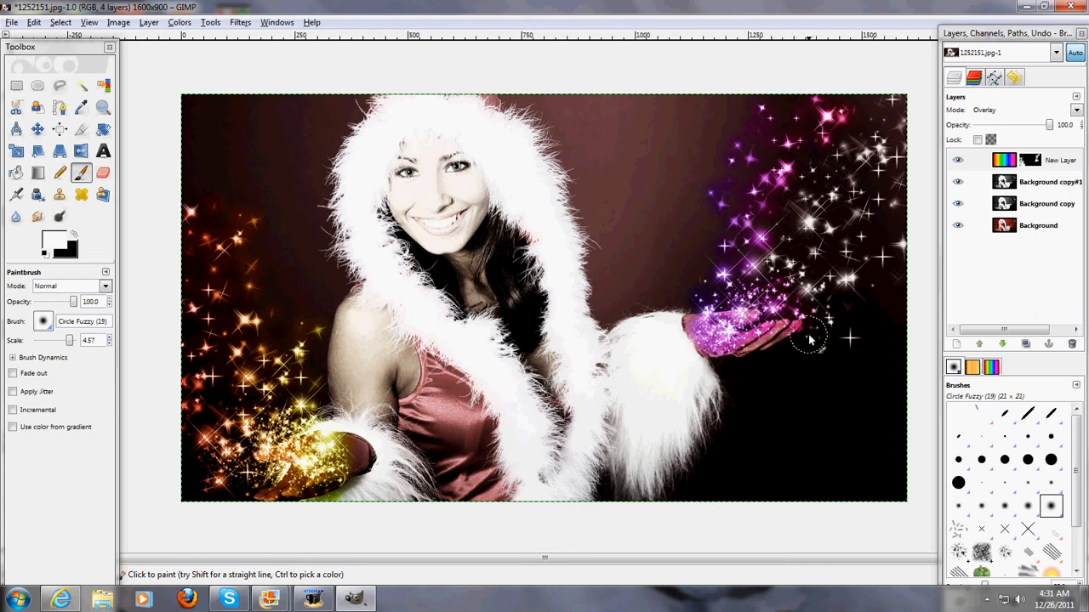
mouse_move(850, 340)
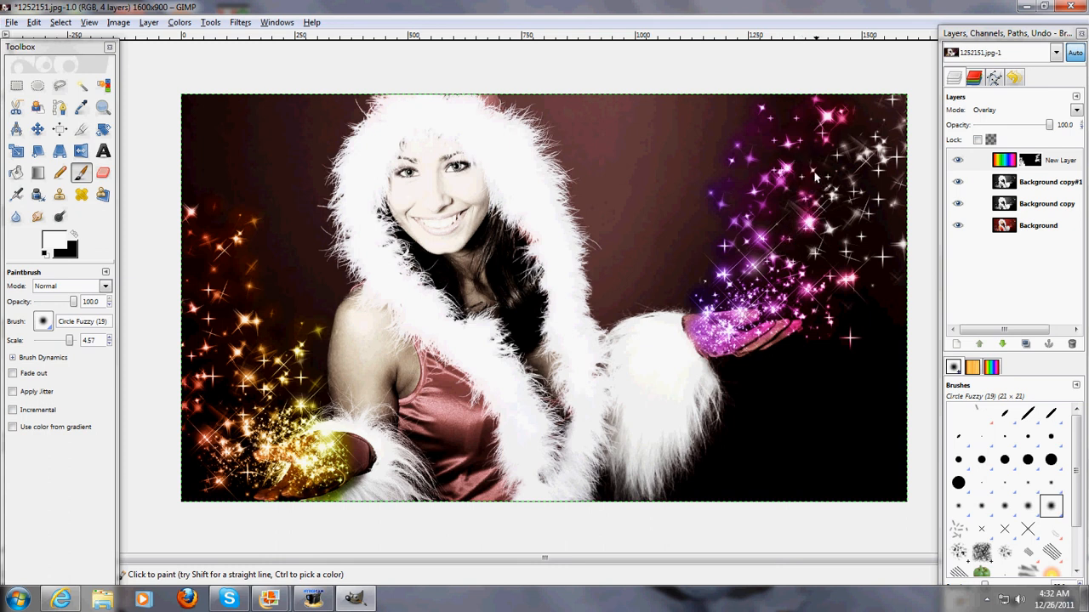
mouse_move(833, 164)
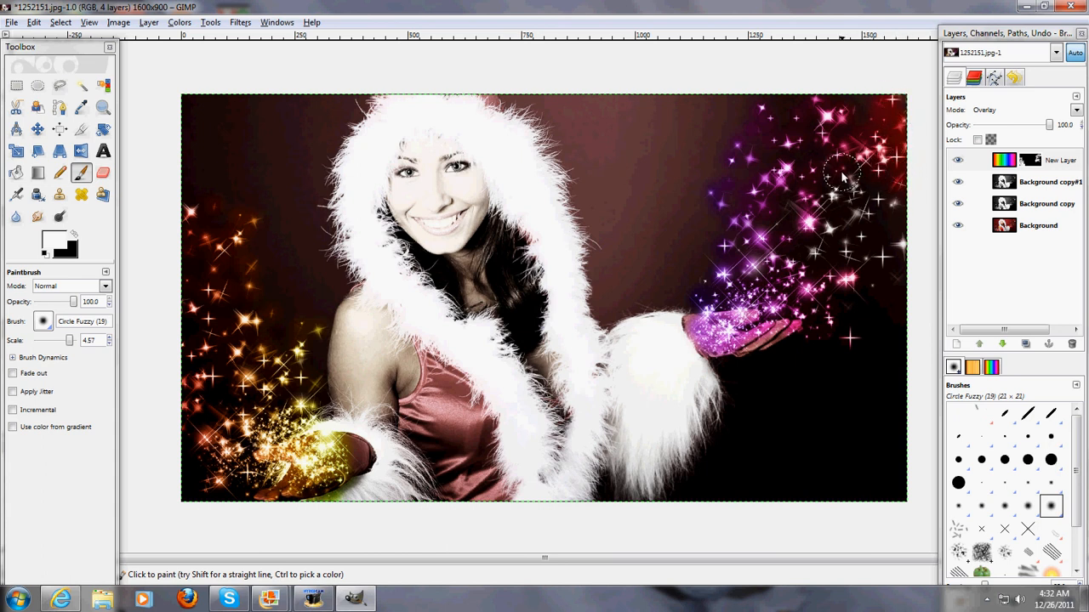
mouse_move(859, 201)
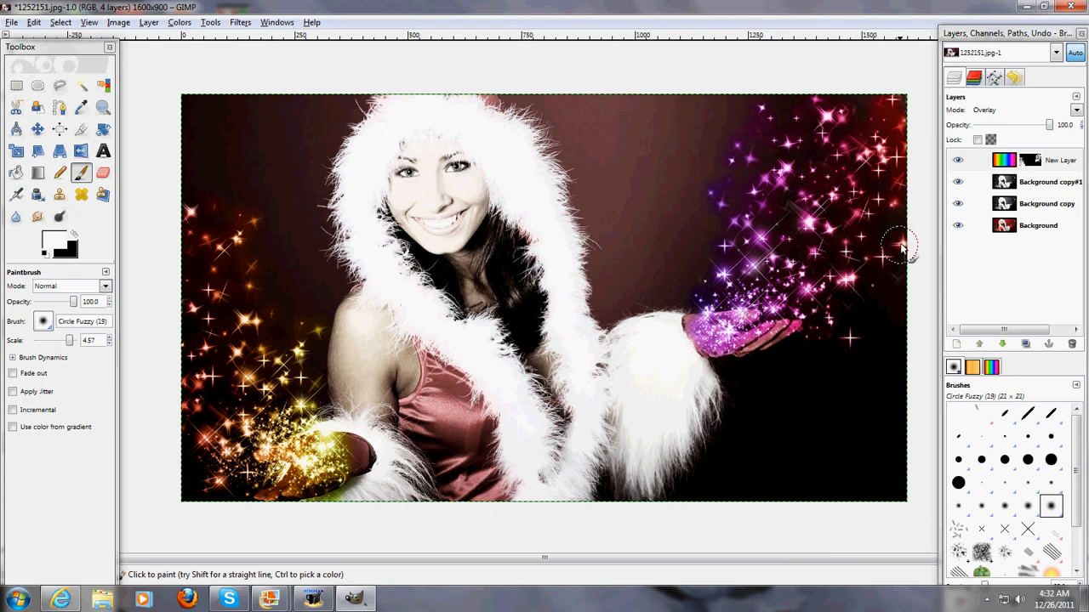
mouse_move(858, 309)
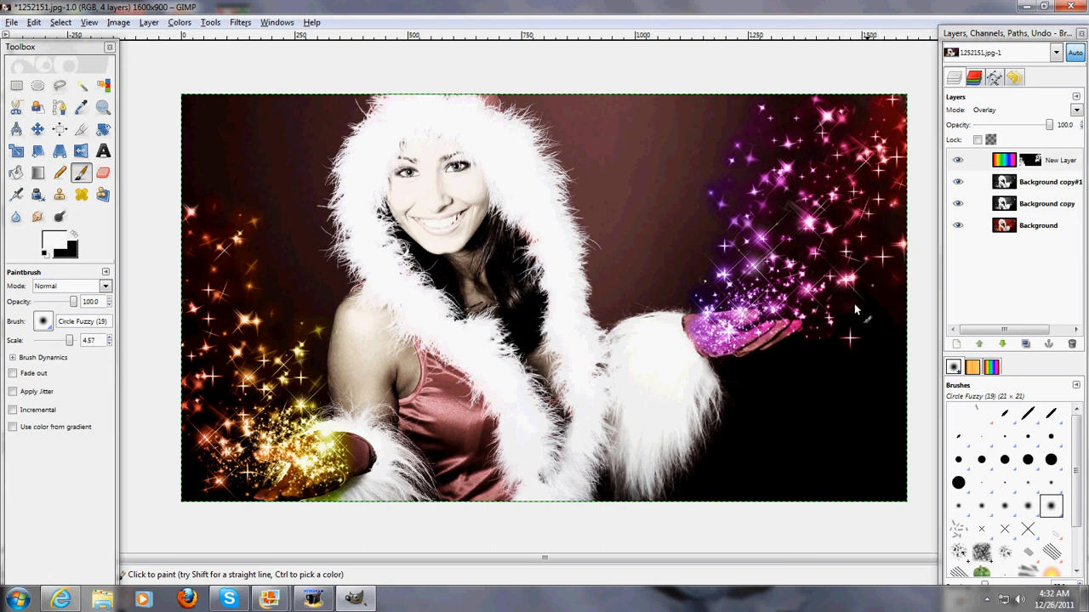
mouse_move(694, 371)
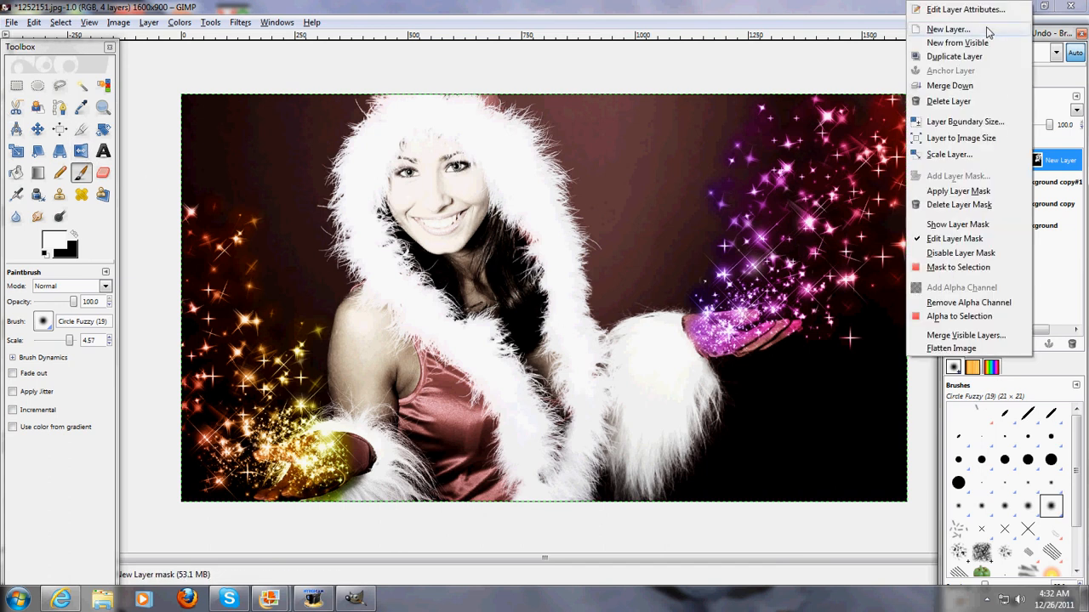
Add a new layer and pick the Text tool with the Kingthings Christmas font.
click(948, 29)
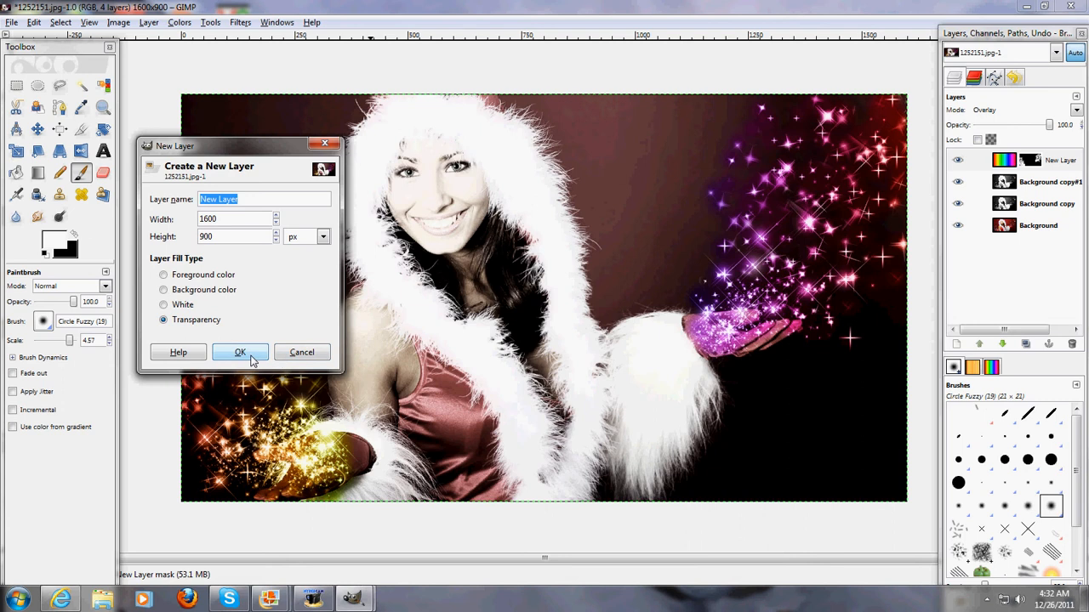
click(240, 353)
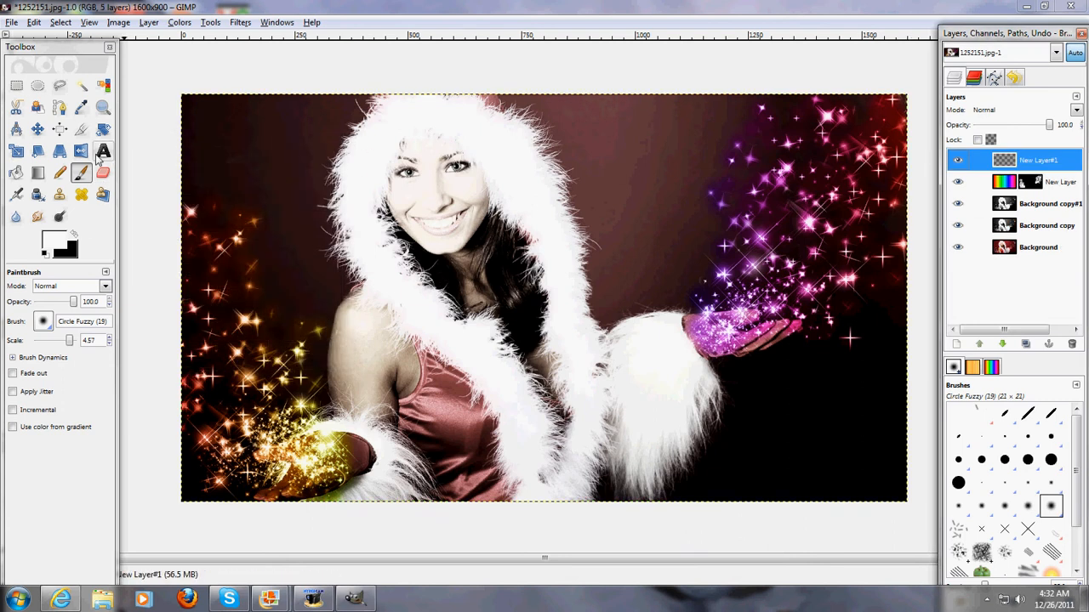
click(103, 149)
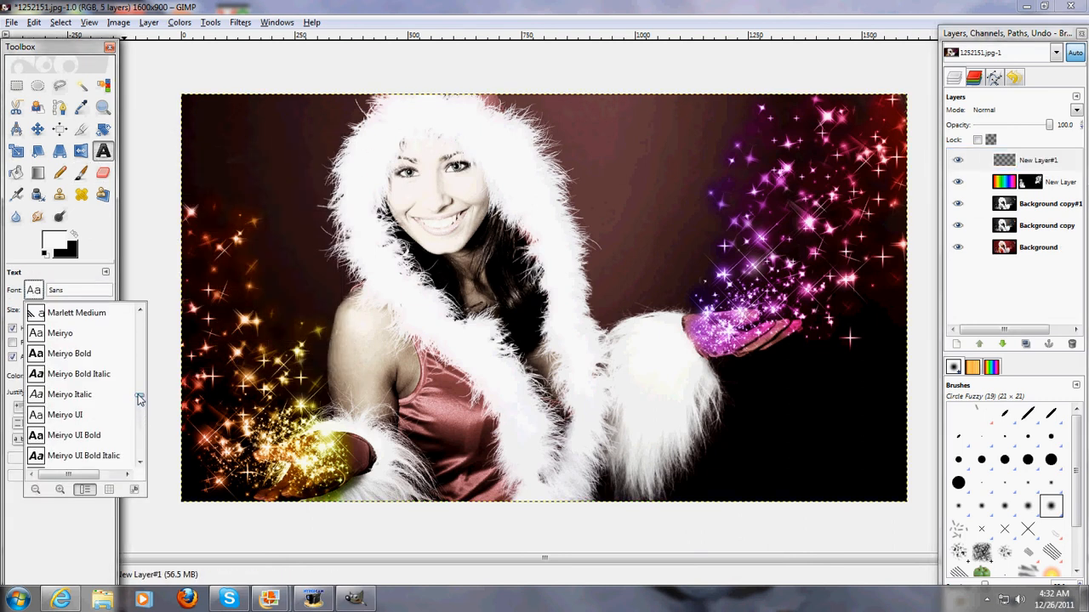
scroll(down, 3)
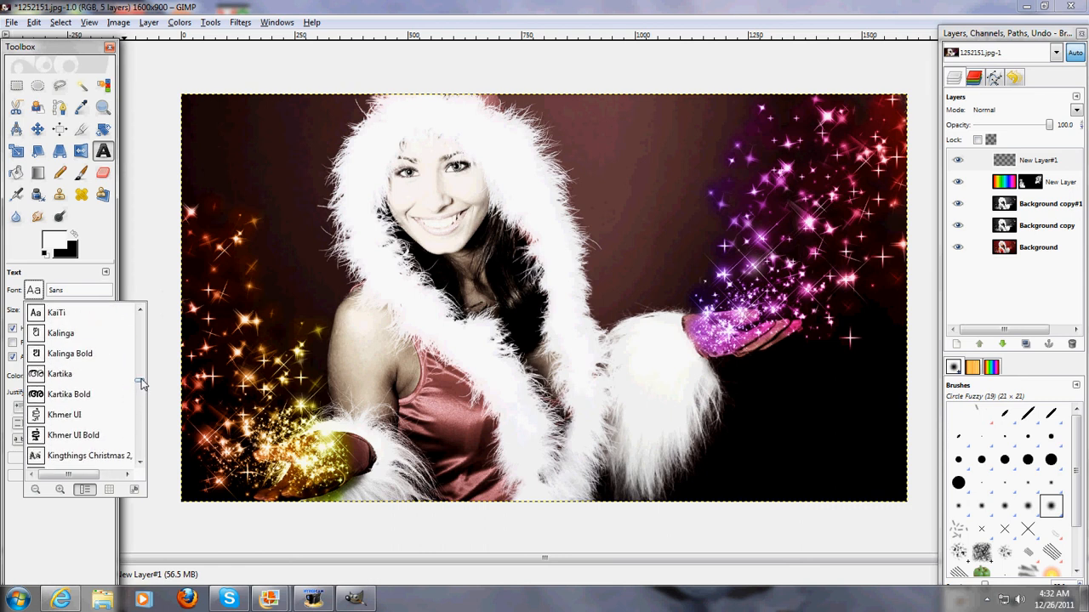
click(89, 456)
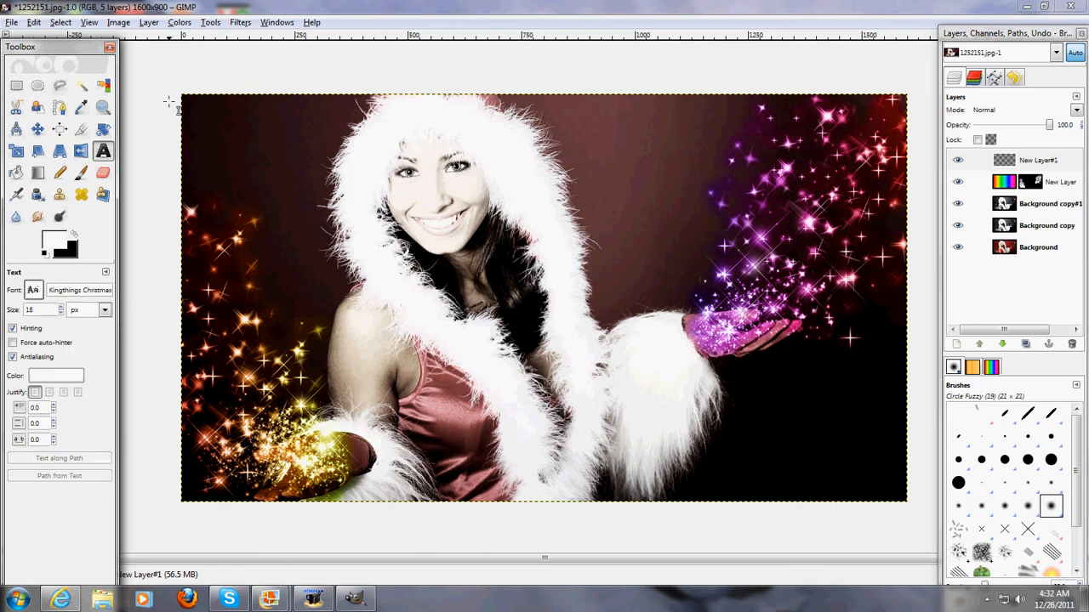
mouse_move(417, 143)
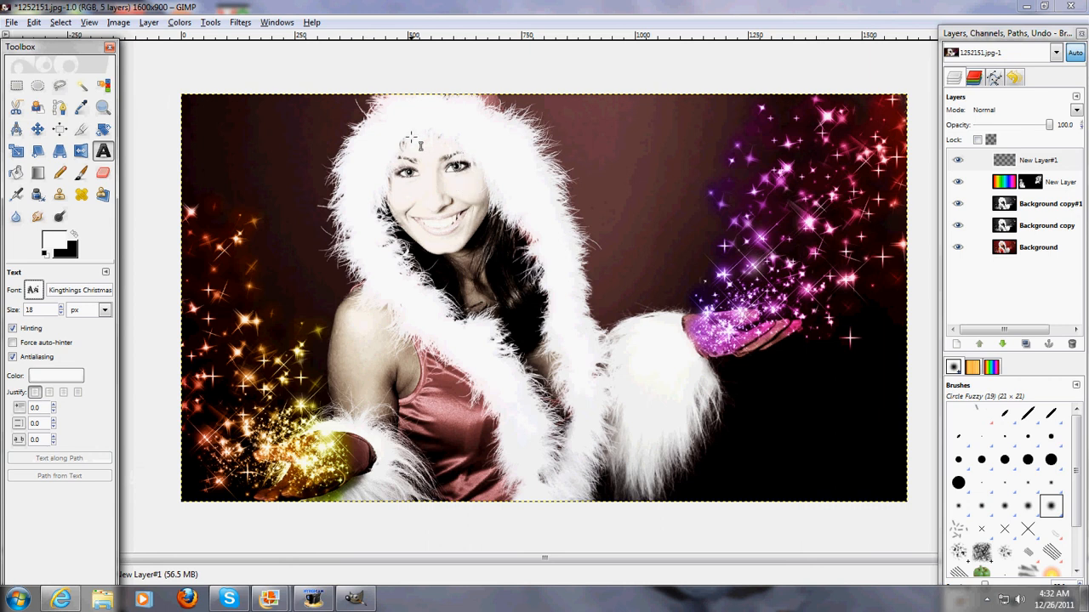
mouse_move(416, 108)
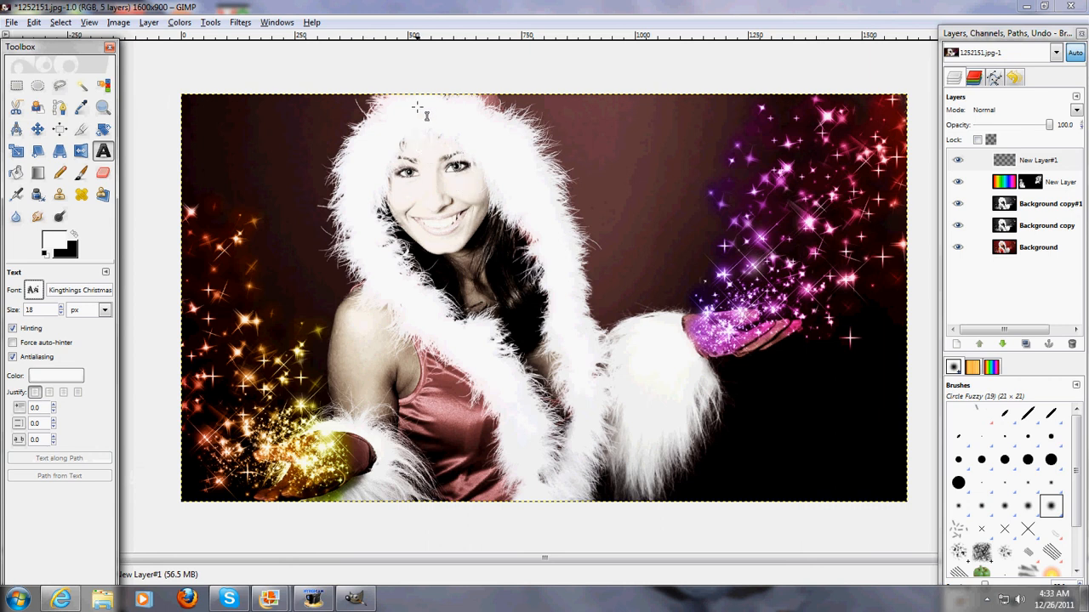
Place 'HAPPY HOLIDAYS' text above her hood, replacing a first 'MERRY C' attempt.
click(417, 106)
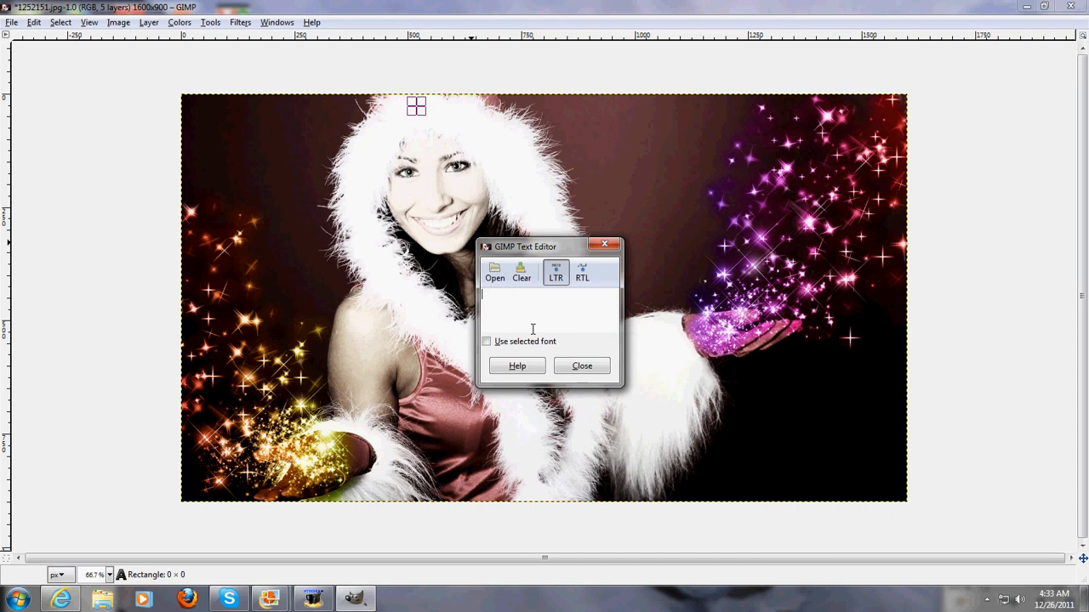
text(MERRY C)
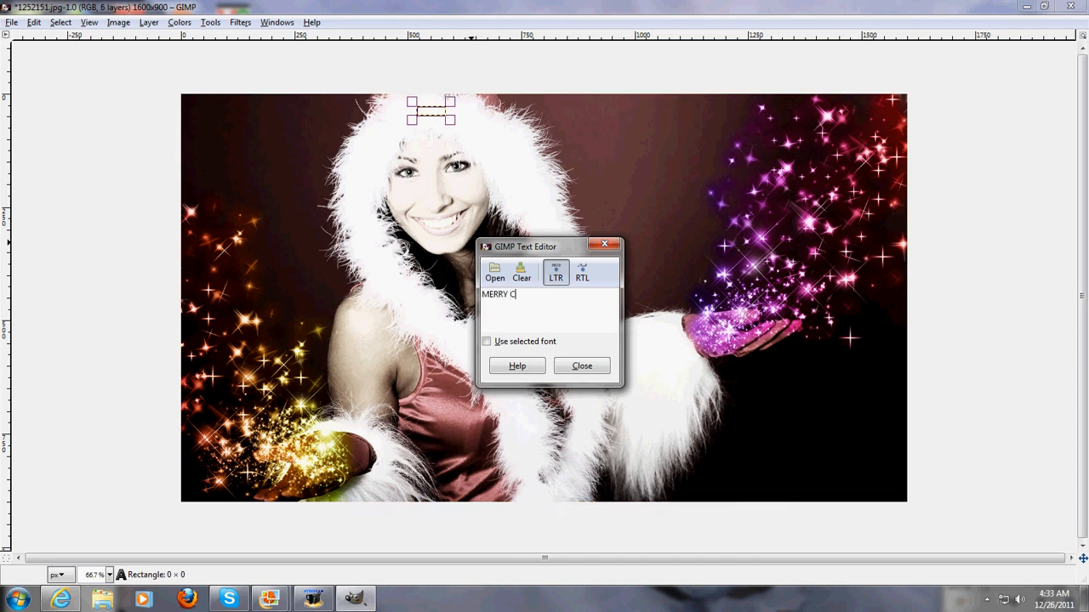
click(521, 272)
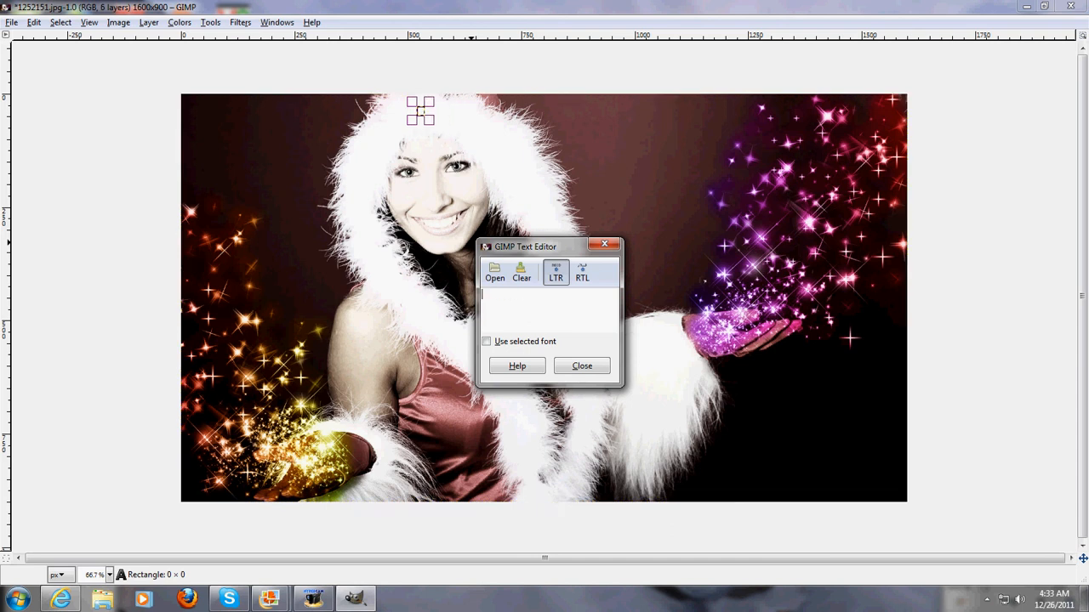
text(HAPPY HOL)
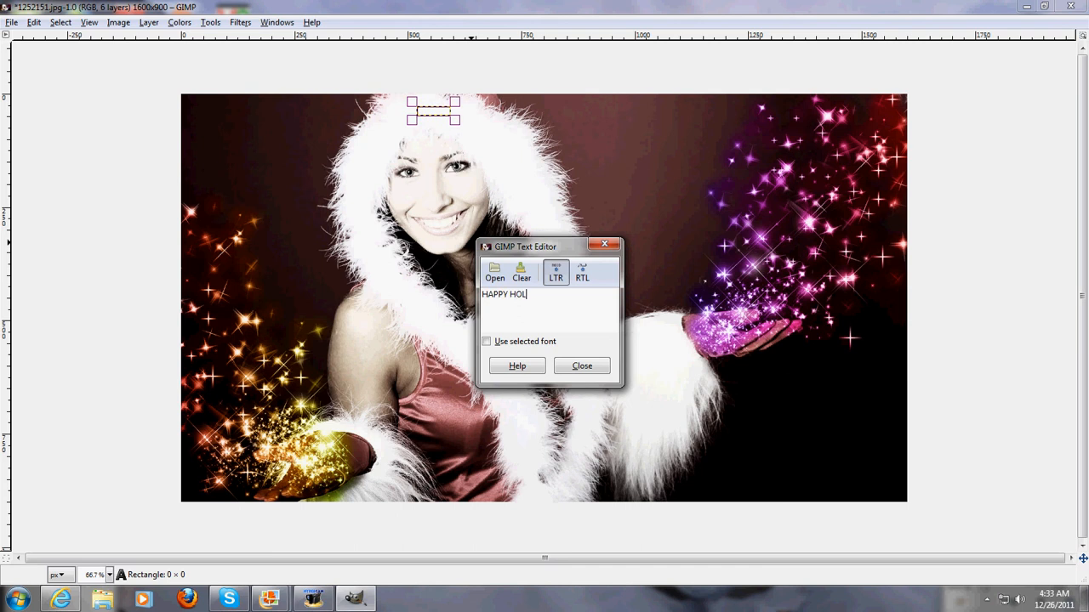
text(IDAYS)
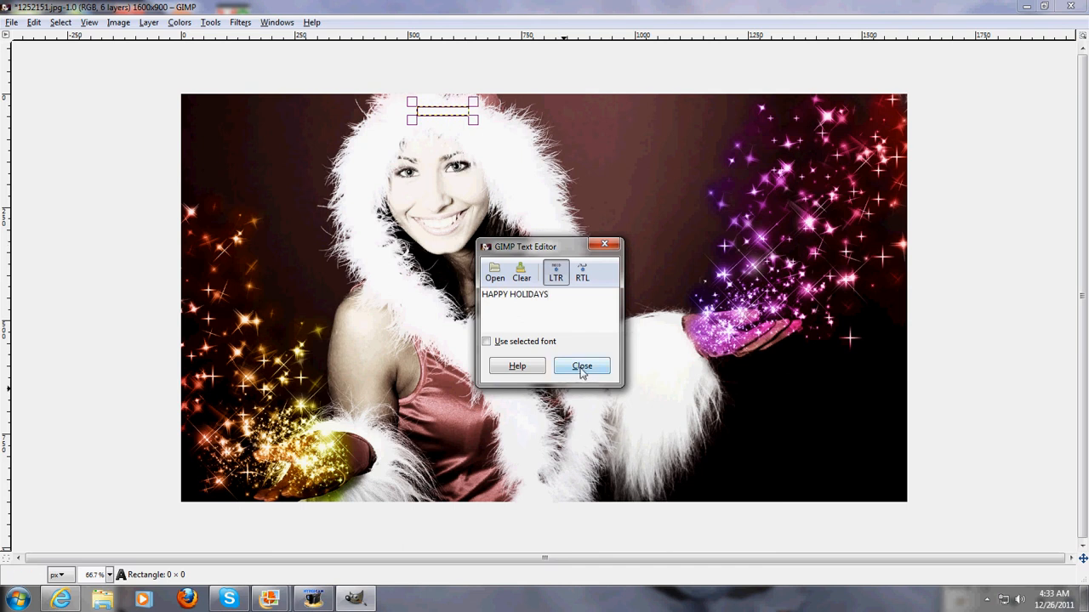
click(582, 366)
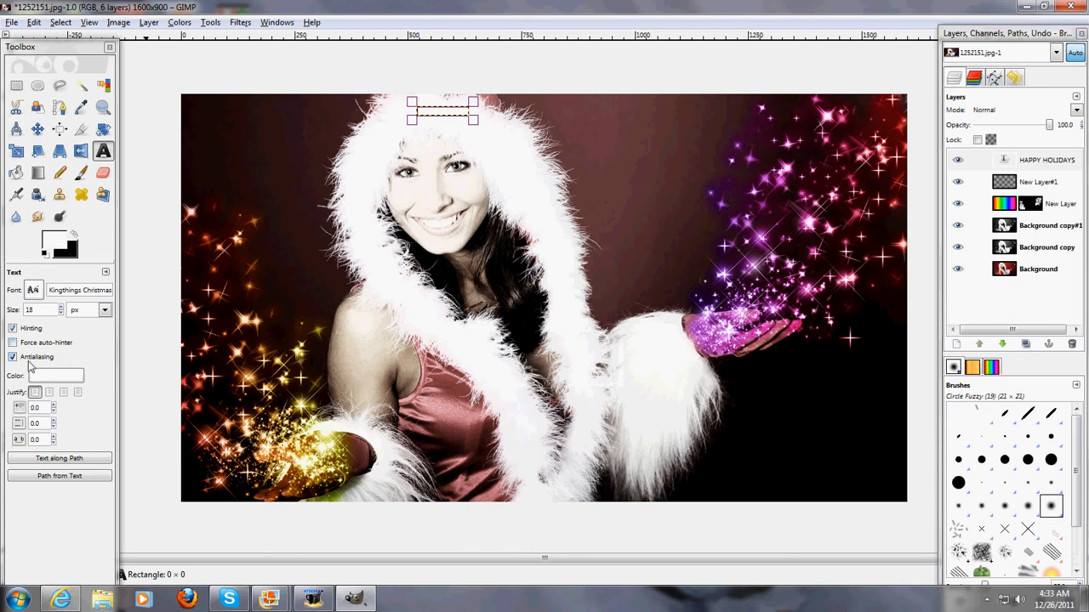
Set the text colour and size 56 and confirm the holiday text.
click(54, 376)
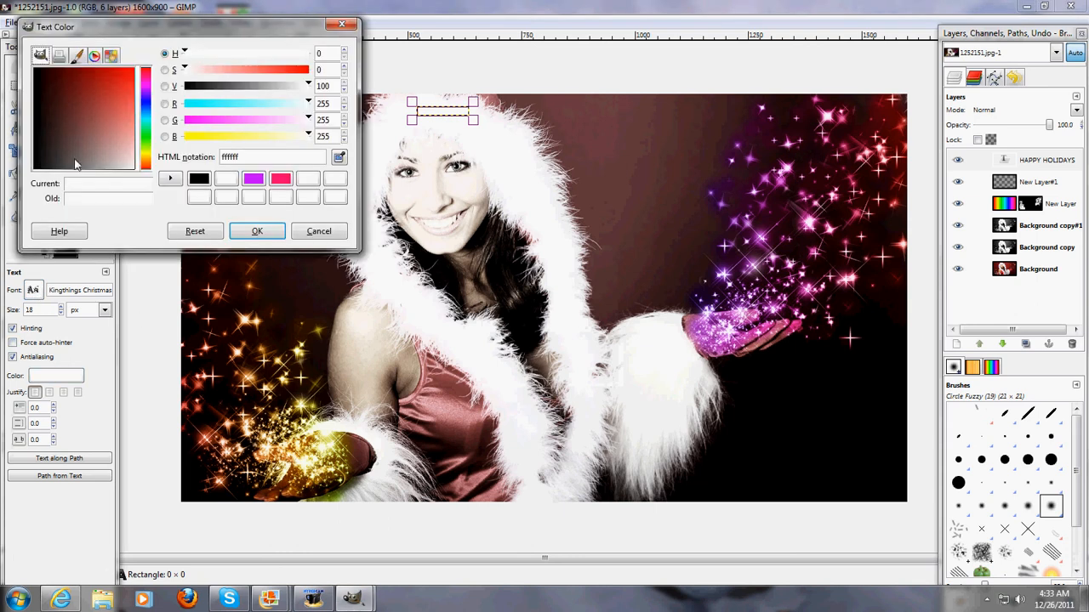
click(257, 232)
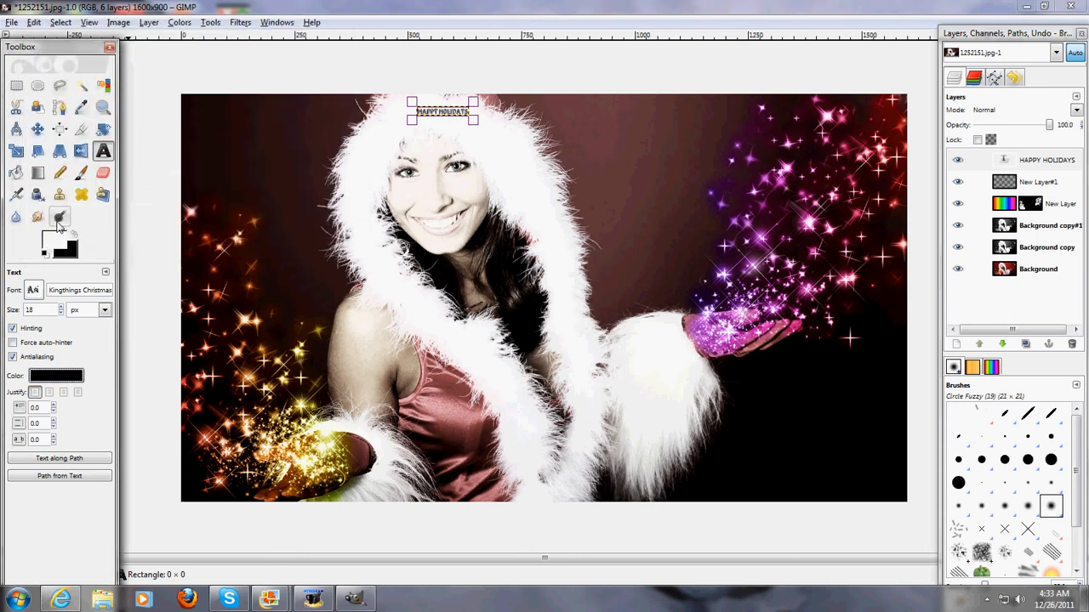
text(56)
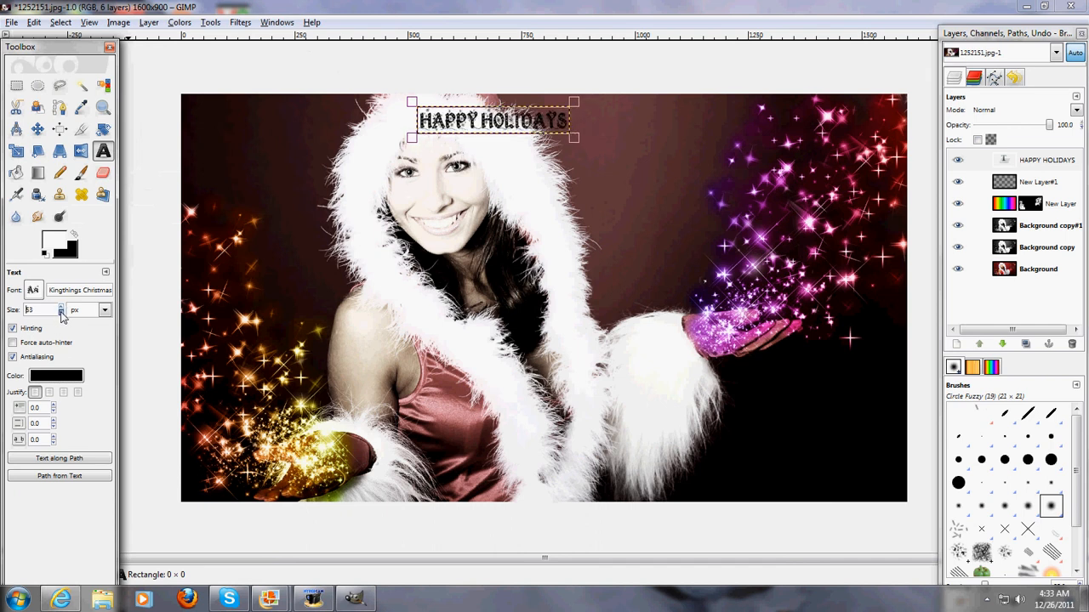
click(490, 119)
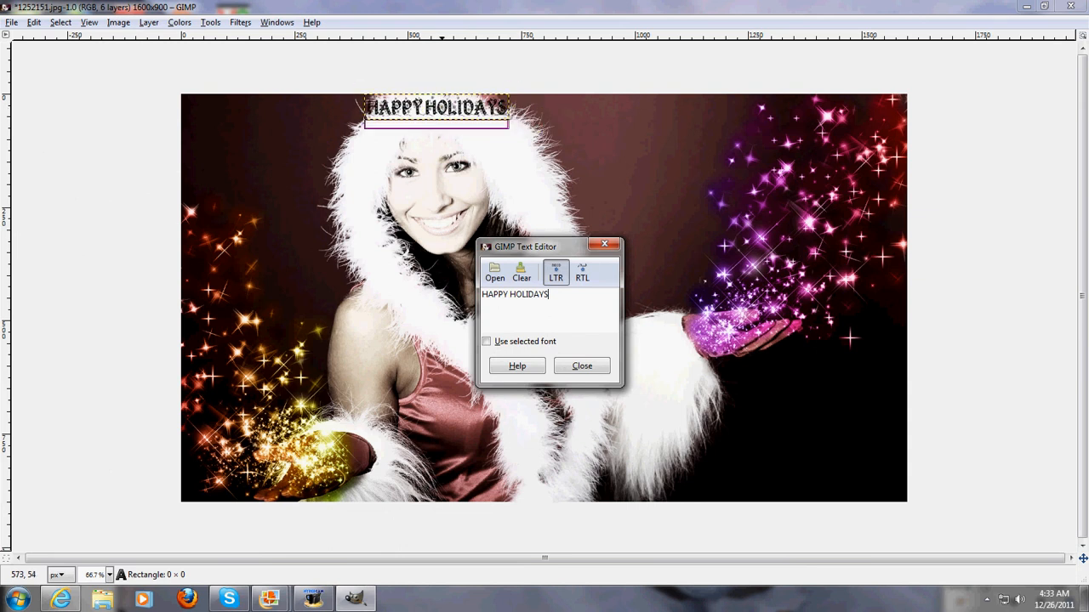
click(582, 366)
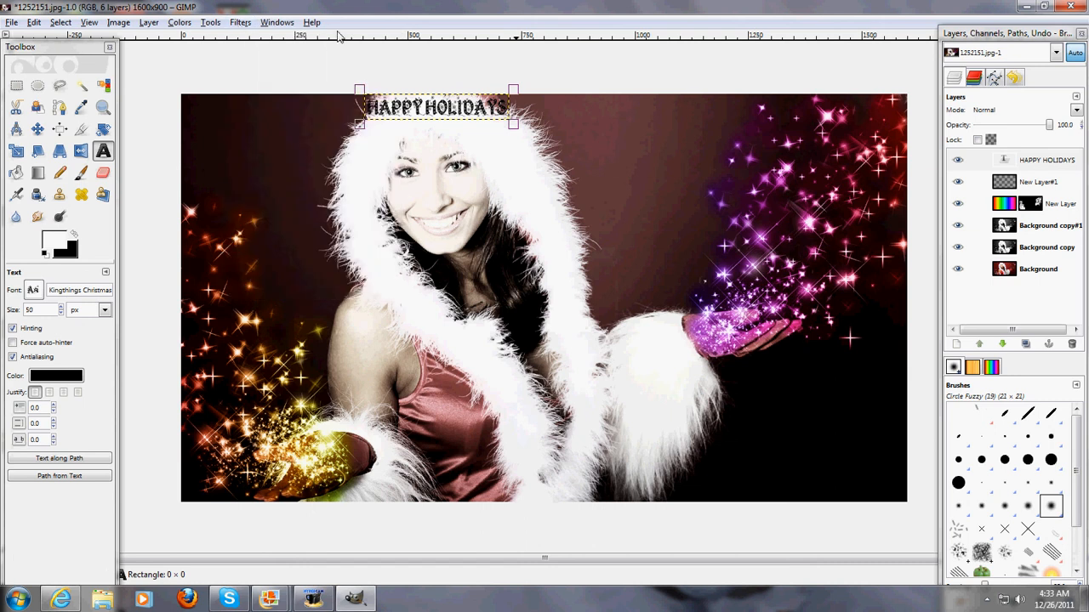
Apply the Alpha to Logo Frosty effect to the text layer.
right_click(1046, 160)
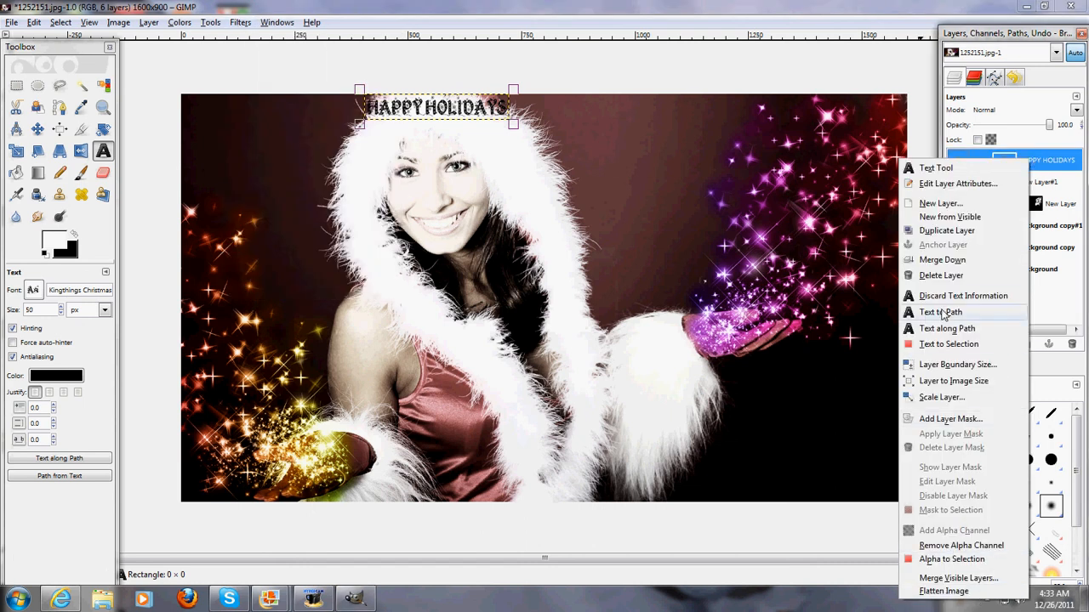
click(941, 313)
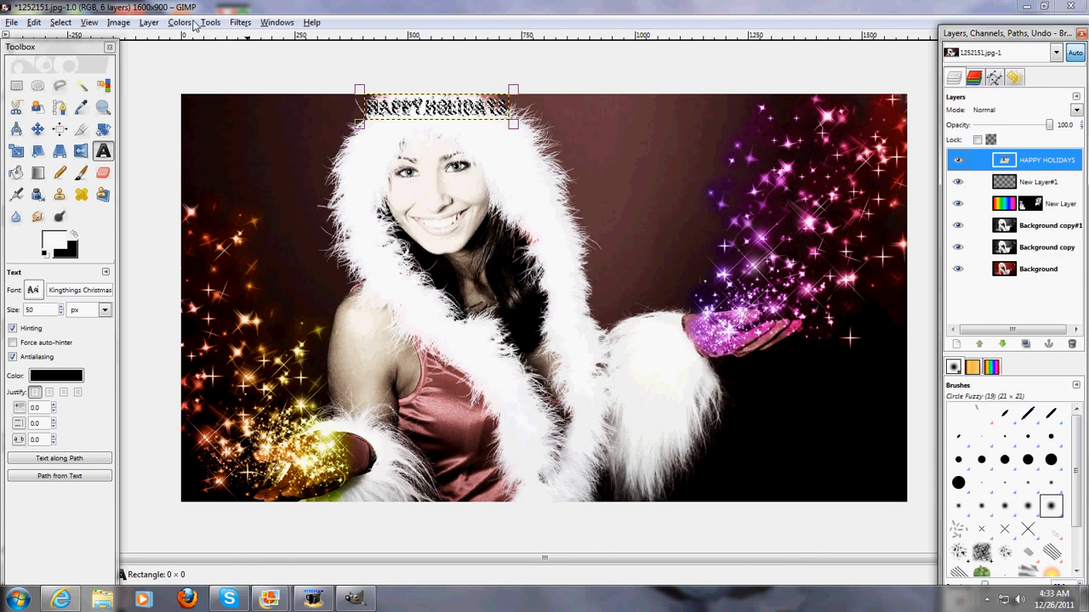
click(240, 22)
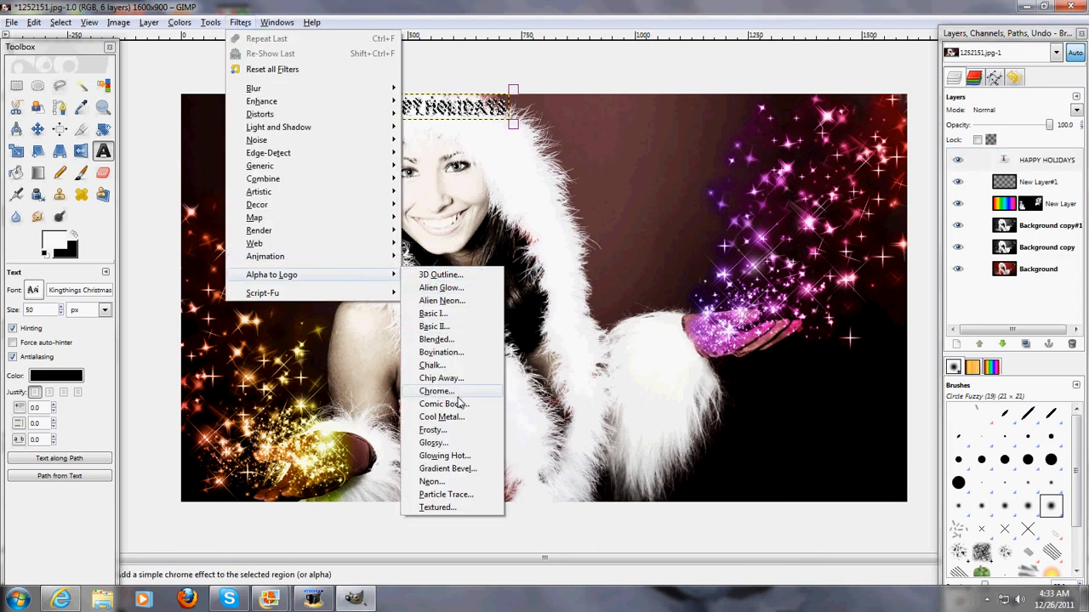
mouse_move(432, 429)
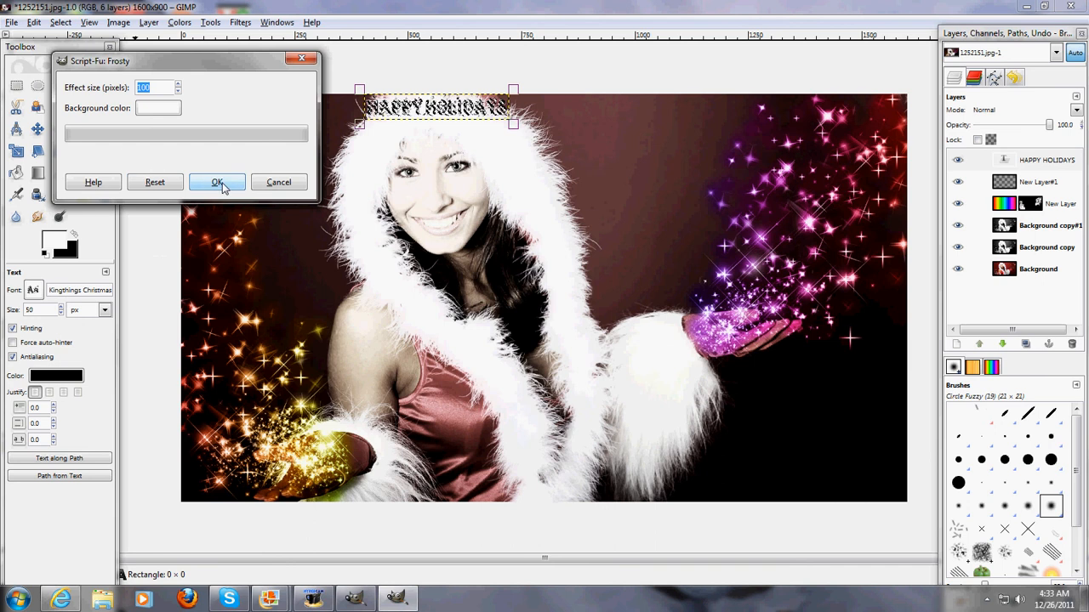
click(218, 182)
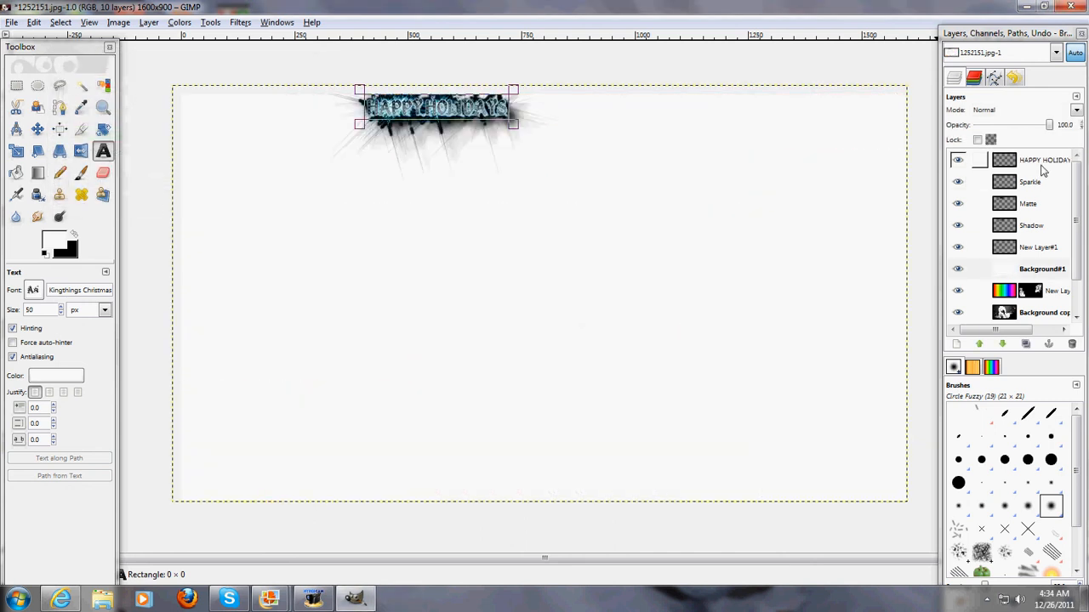
mouse_move(351, 204)
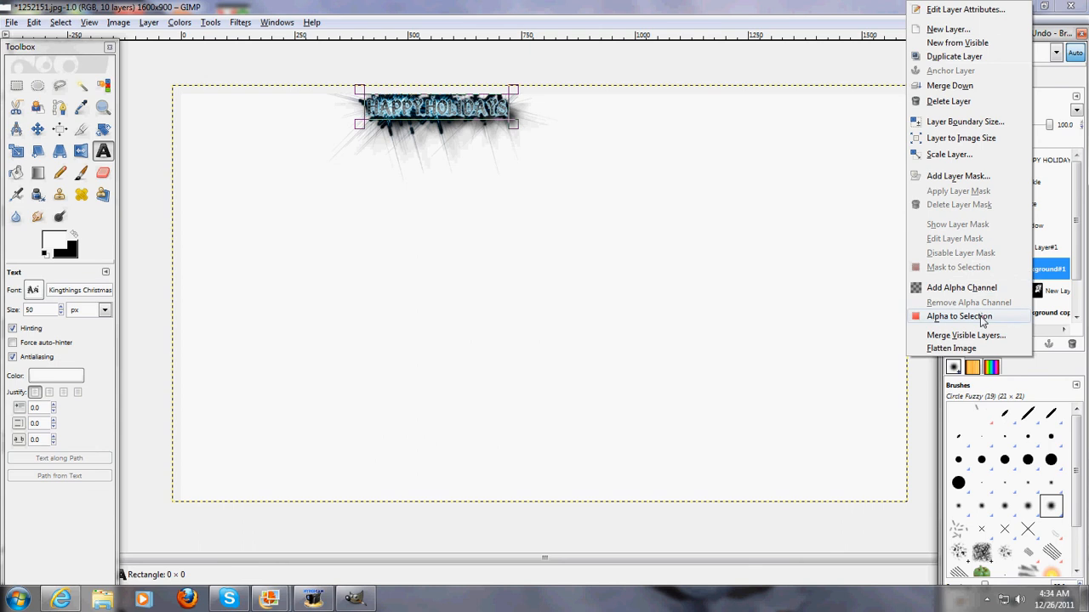
mouse_move(946, 29)
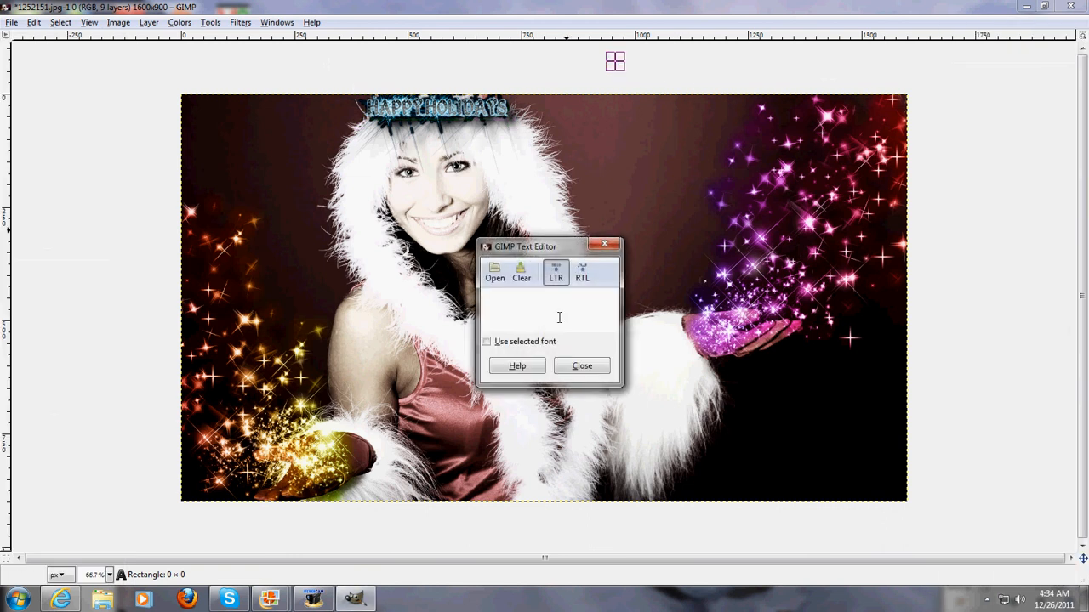
Save the image as the existing .jpg in Pictures, replacing it, flattened for JPEG export.
click(582, 366)
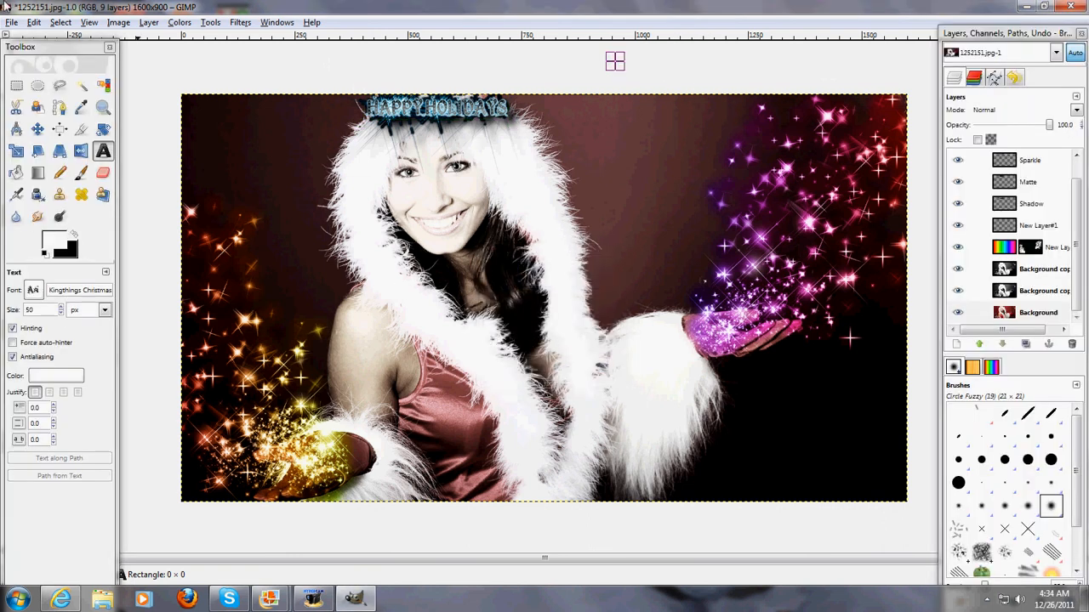
click(12, 22)
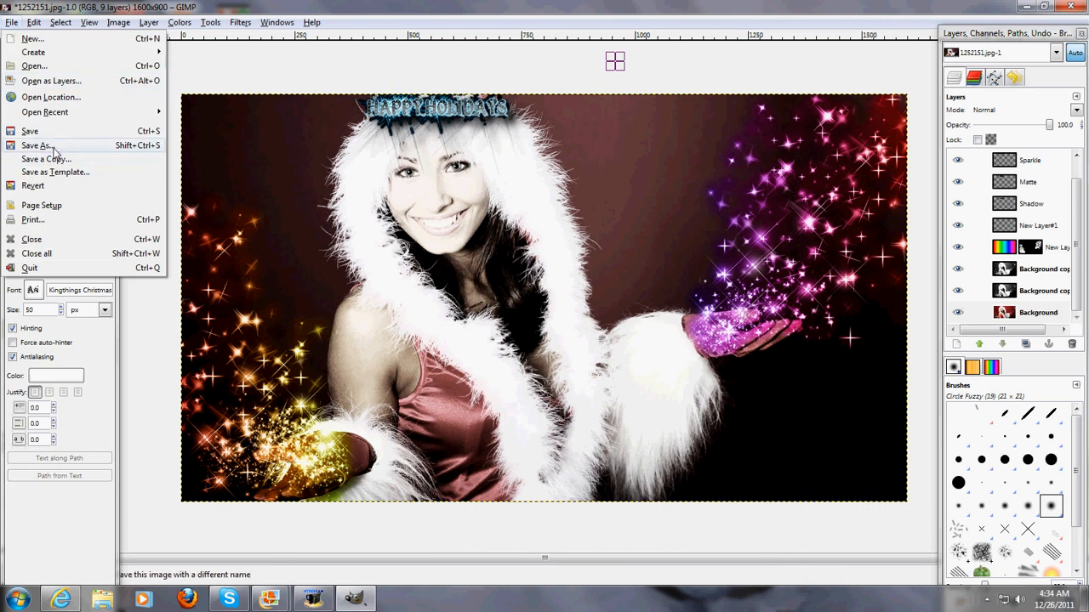
click(37, 147)
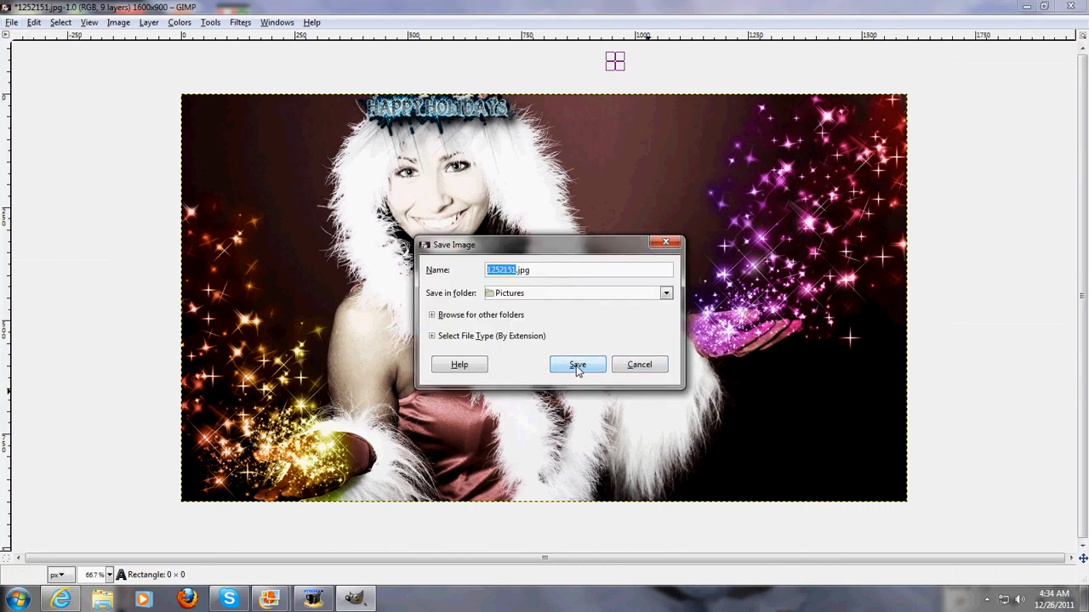
click(576, 364)
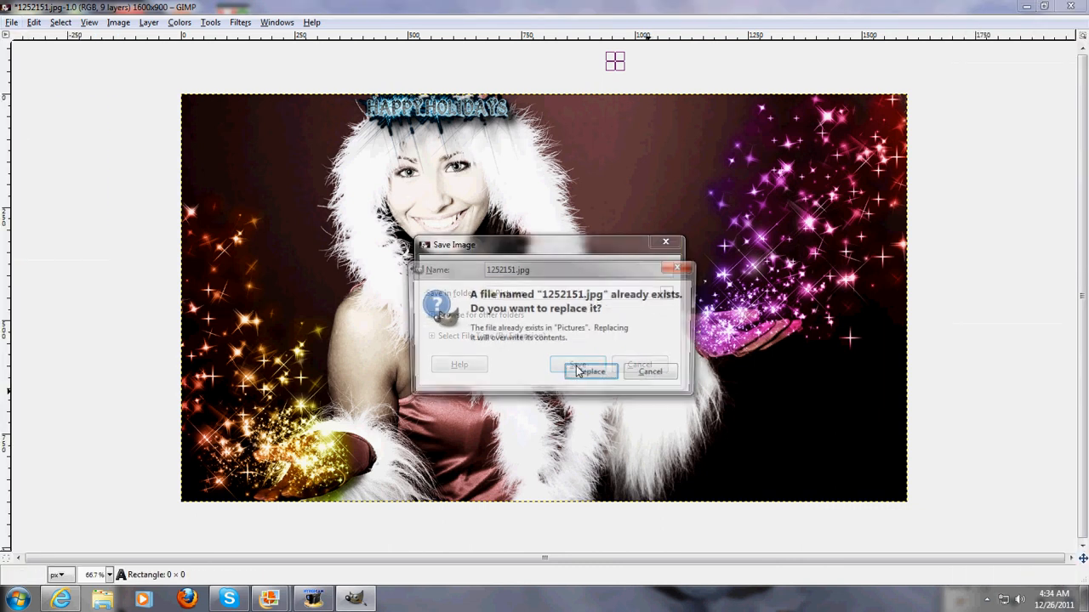
click(588, 371)
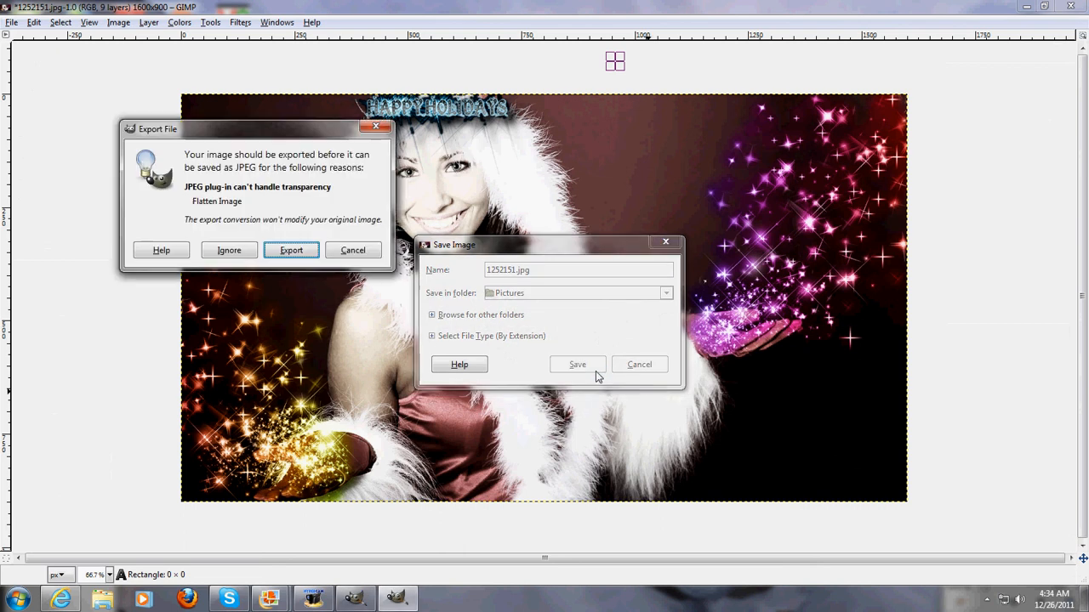
click(291, 248)
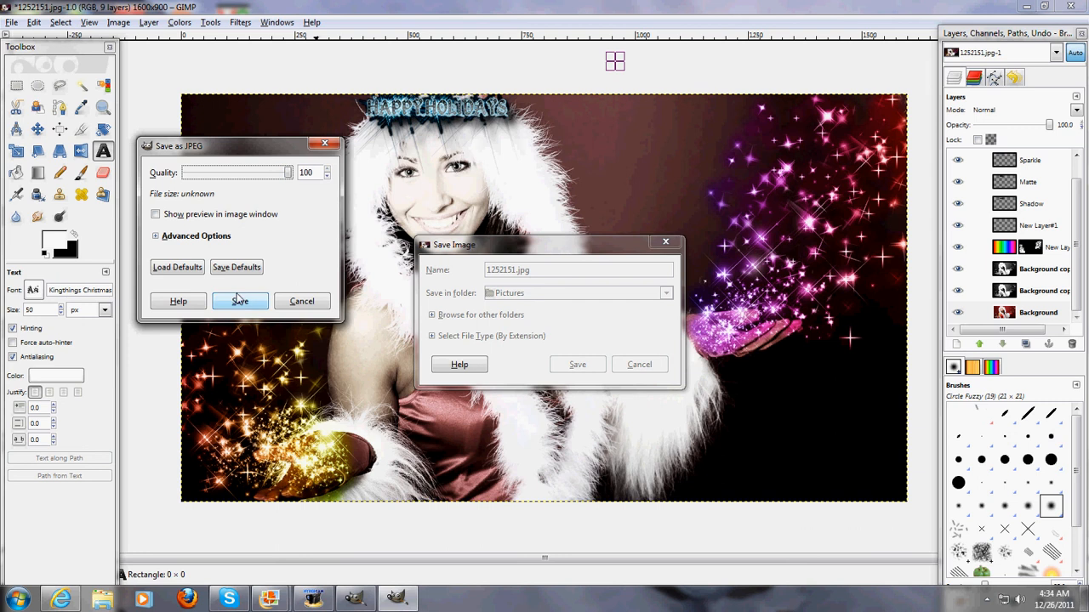
click(240, 301)
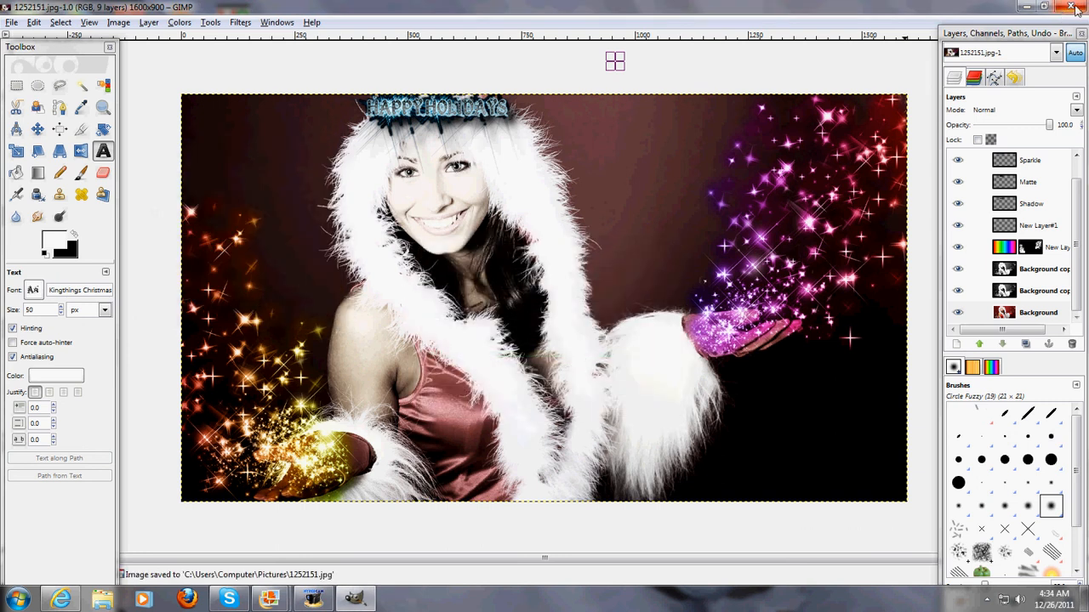
click(1060, 7)
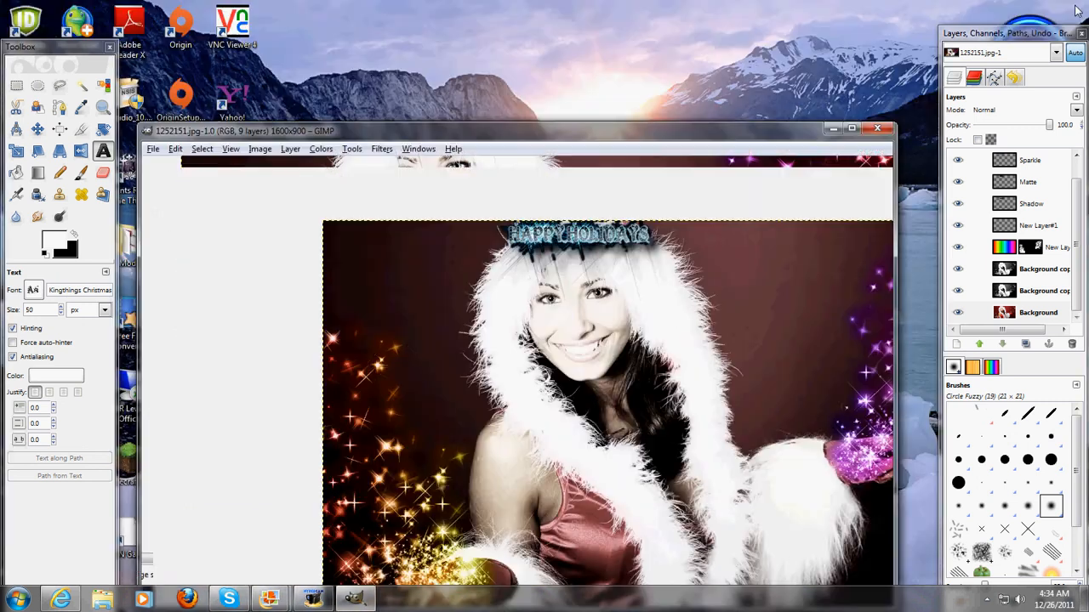
Open the saved 1252151 holiday photo from the Pictures library in Photo Gallery.
click(876, 129)
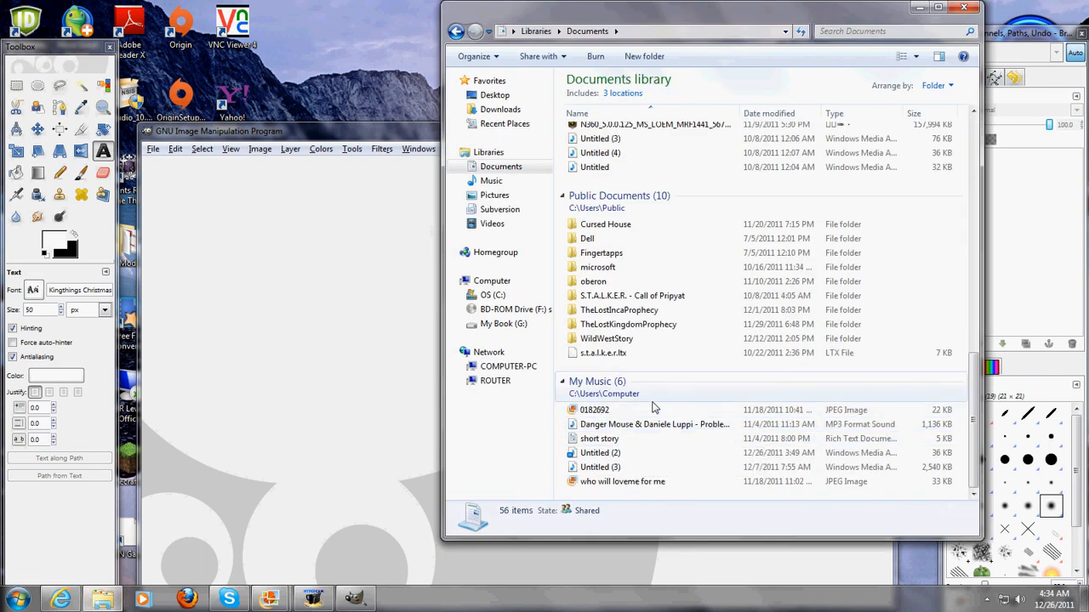
mouse_move(500, 211)
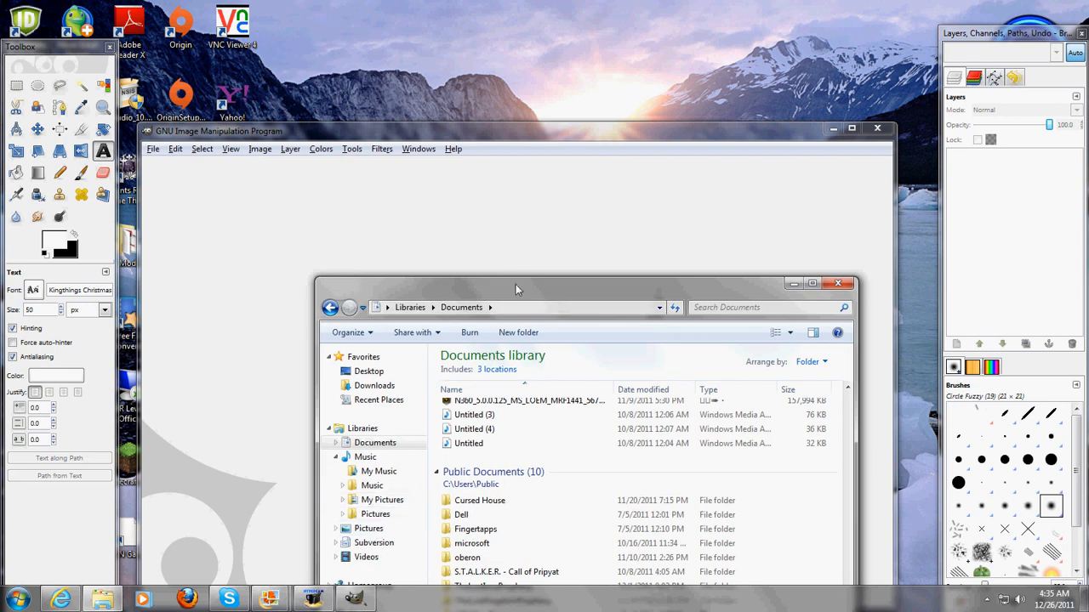
click(374, 514)
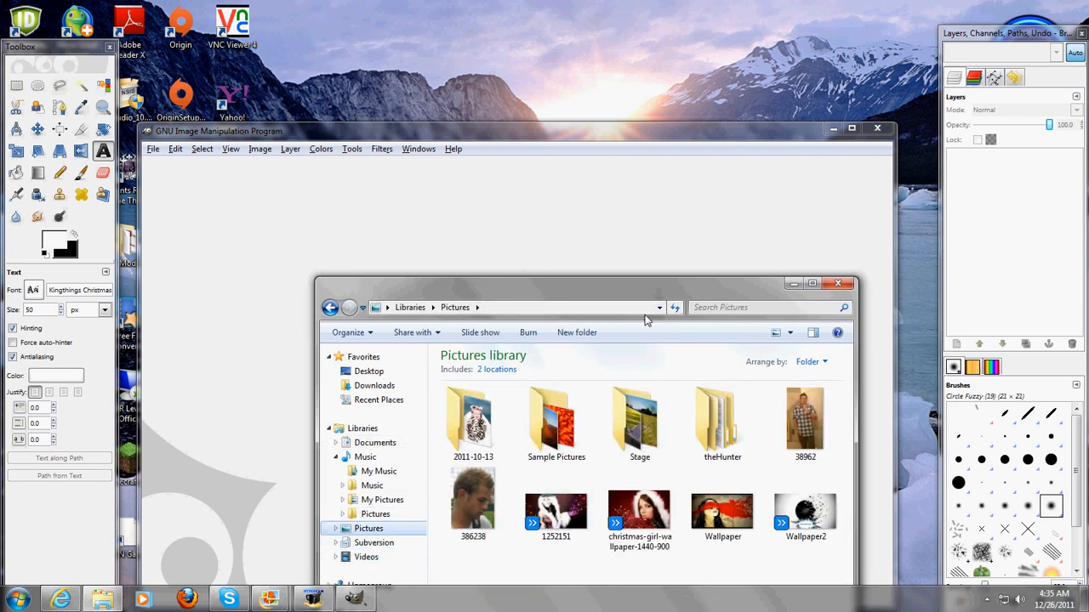
click(554, 504)
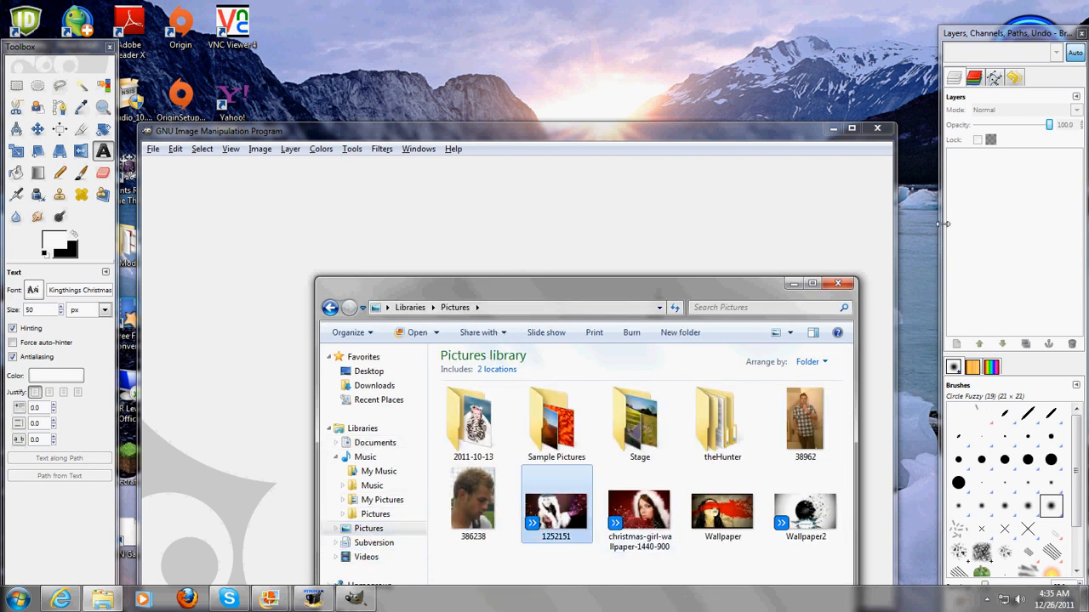
double_click(557, 503)
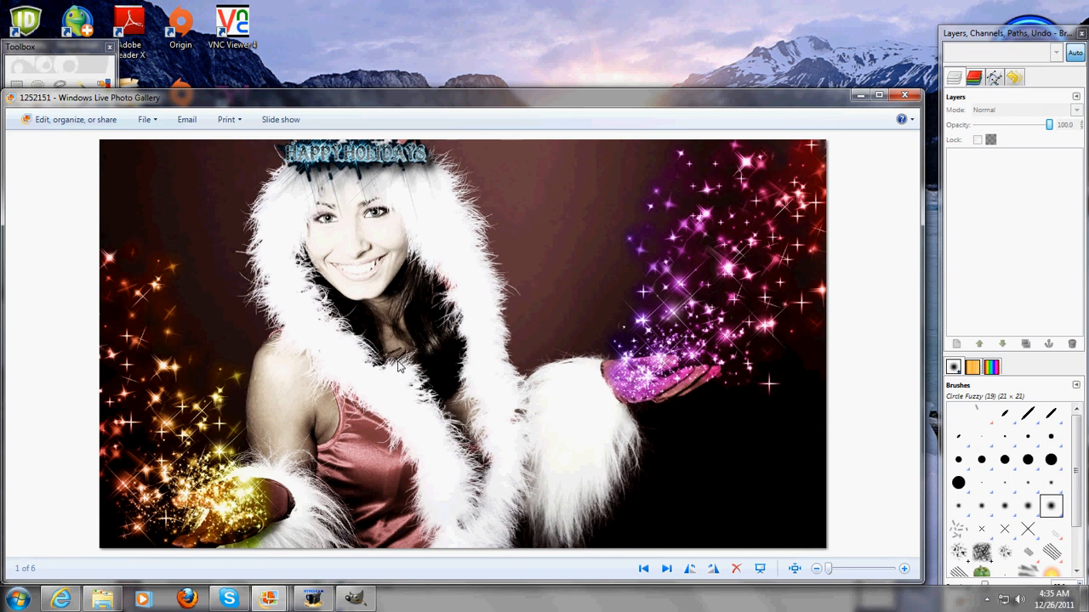
mouse_move(412, 381)
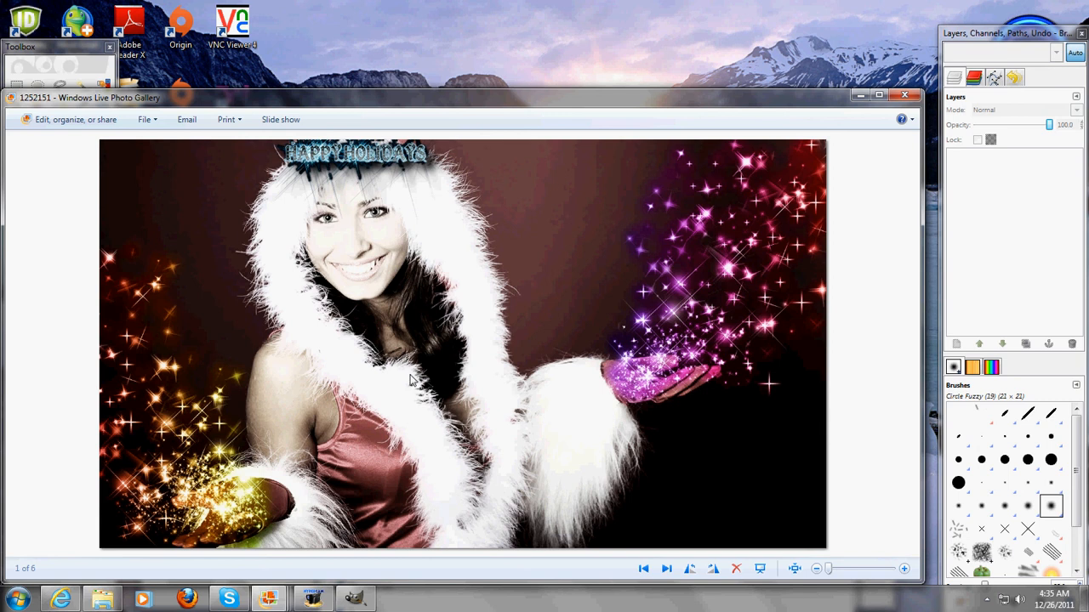
mouse_move(364, 365)
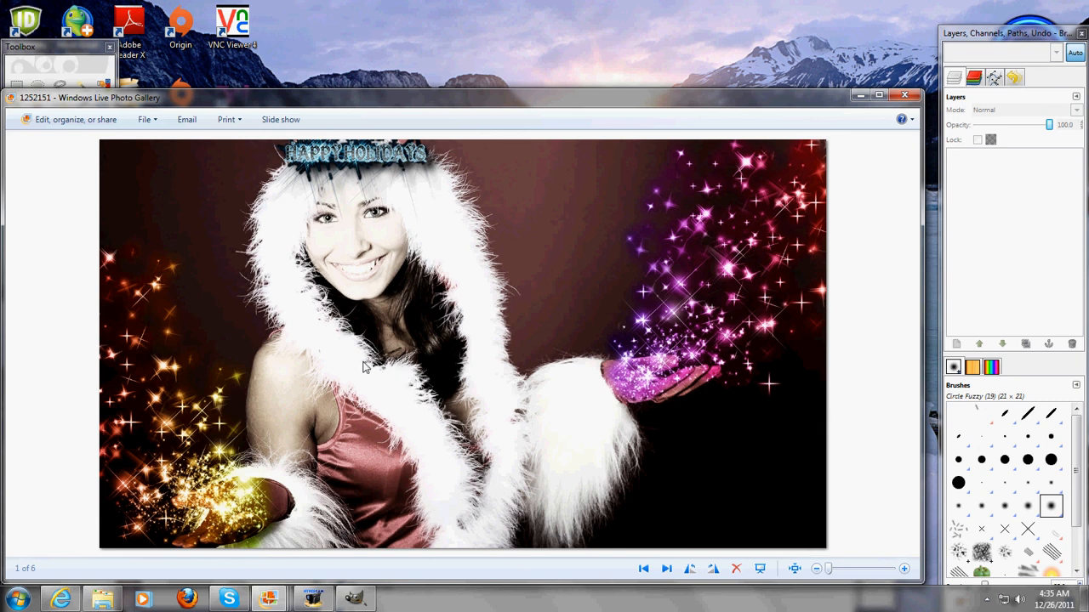